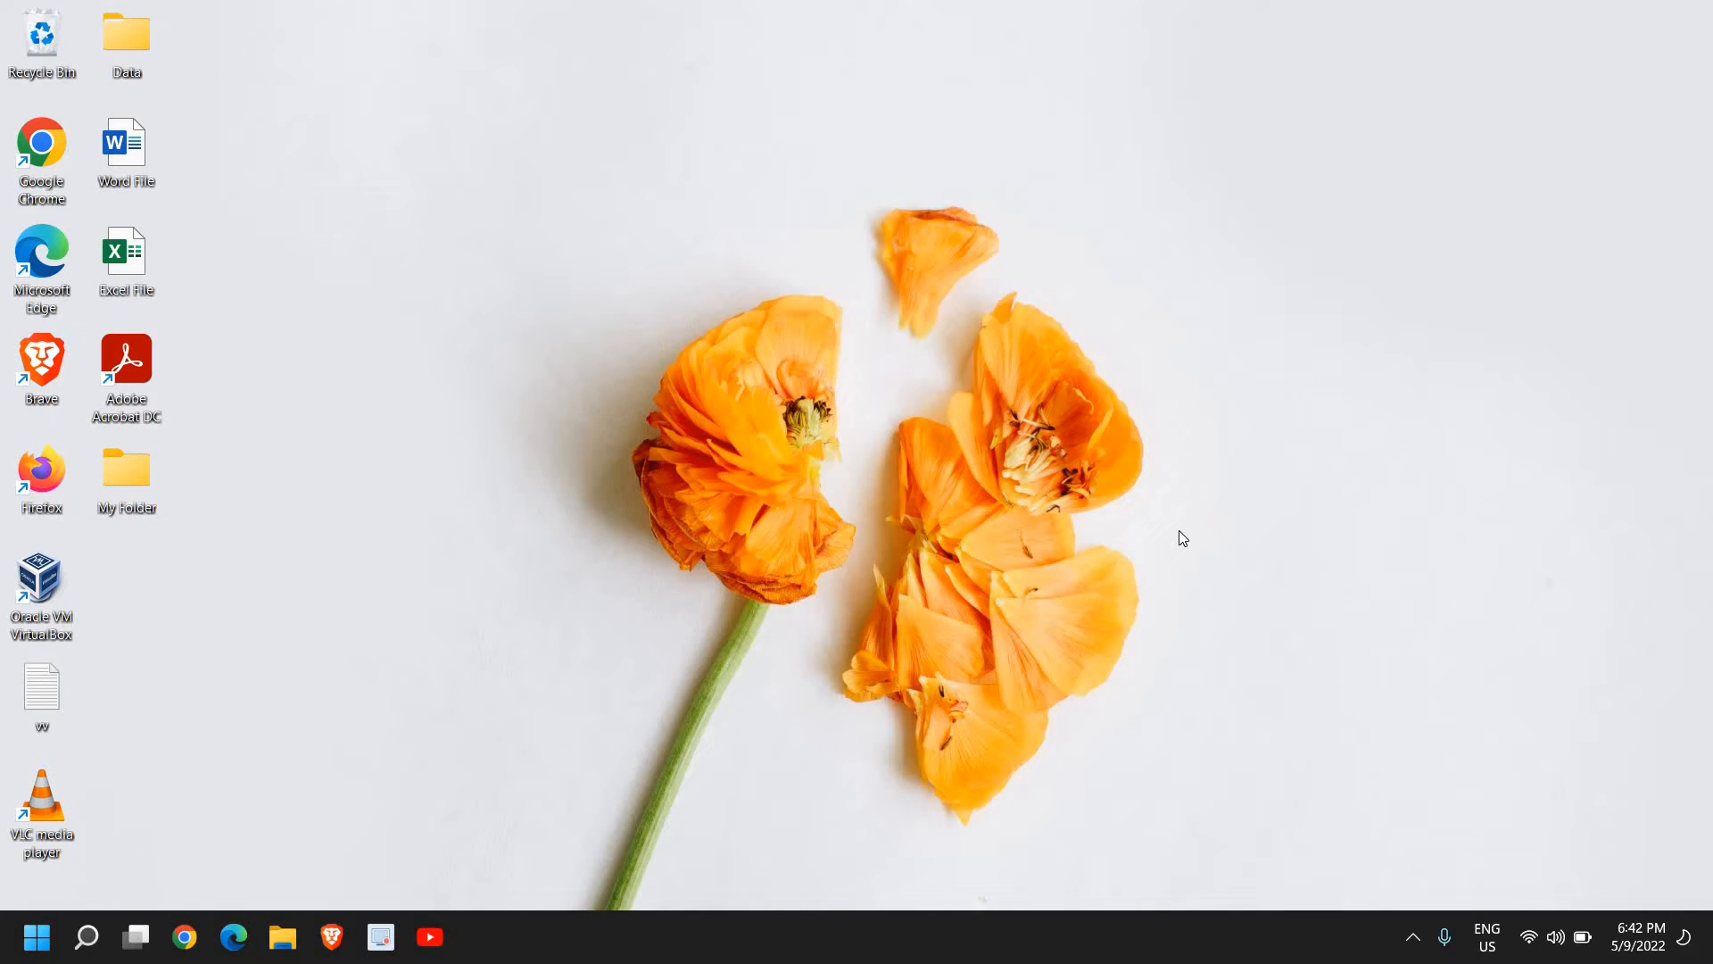
pyautogui.moveTo(41, 148)
pyautogui.write('grow')
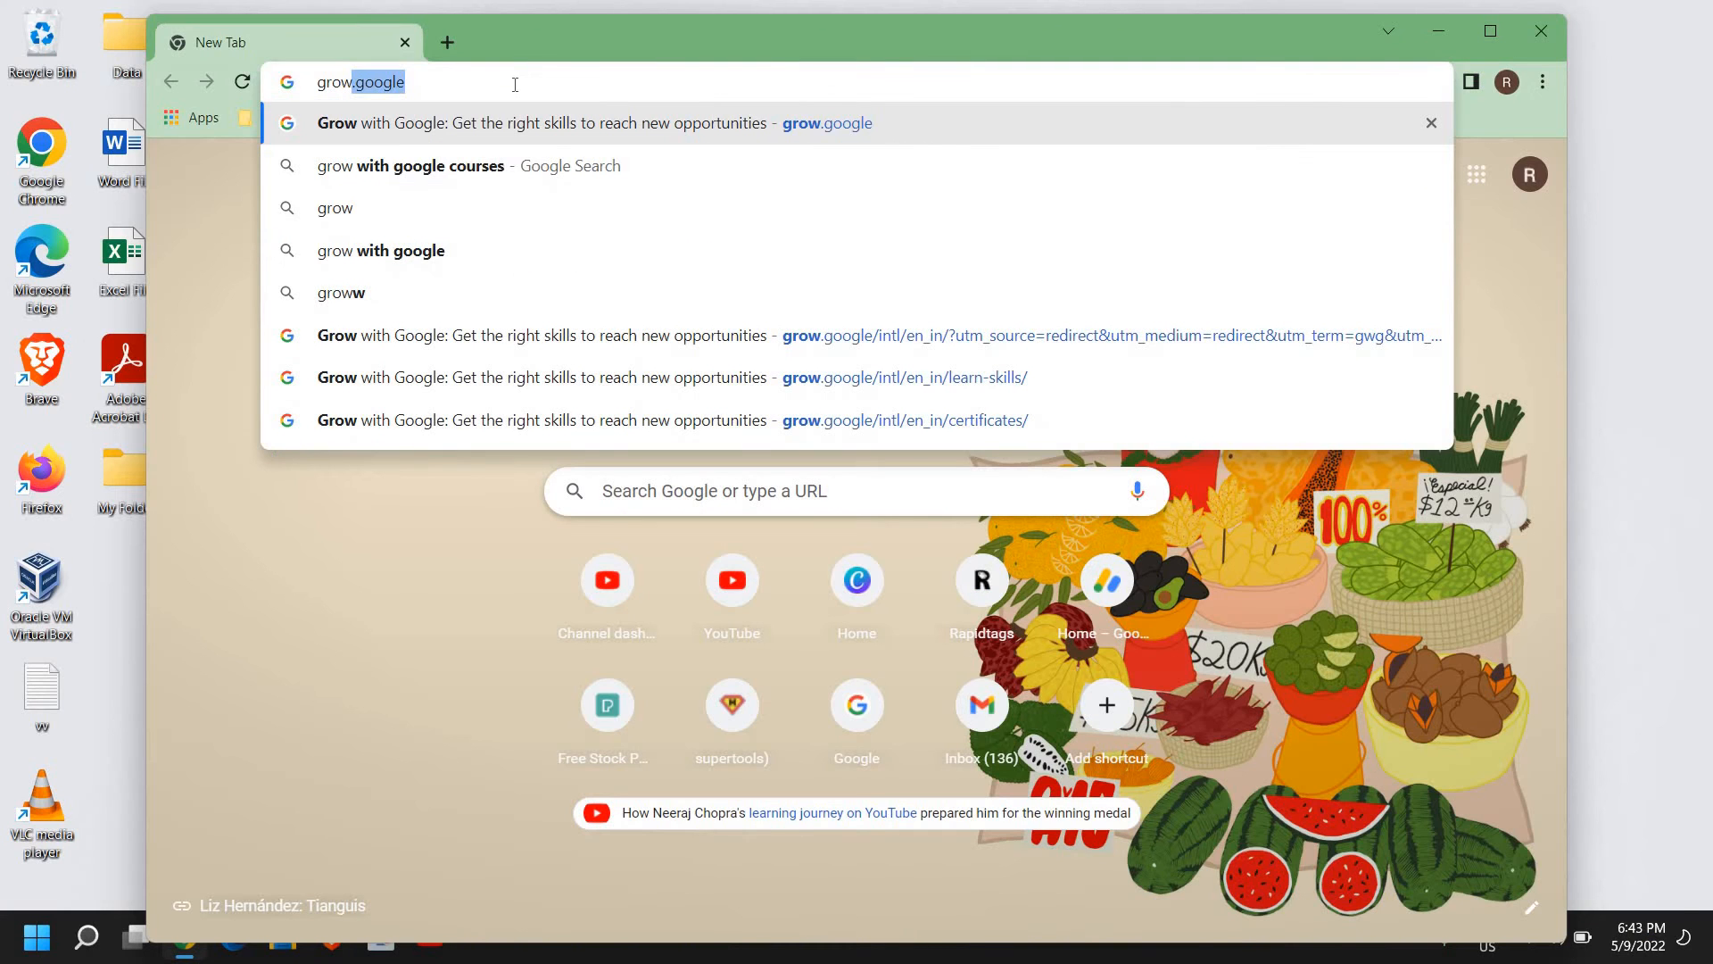
# - Load the grow.google address to reach the Grow with Google home page
pyautogui.press('enter')
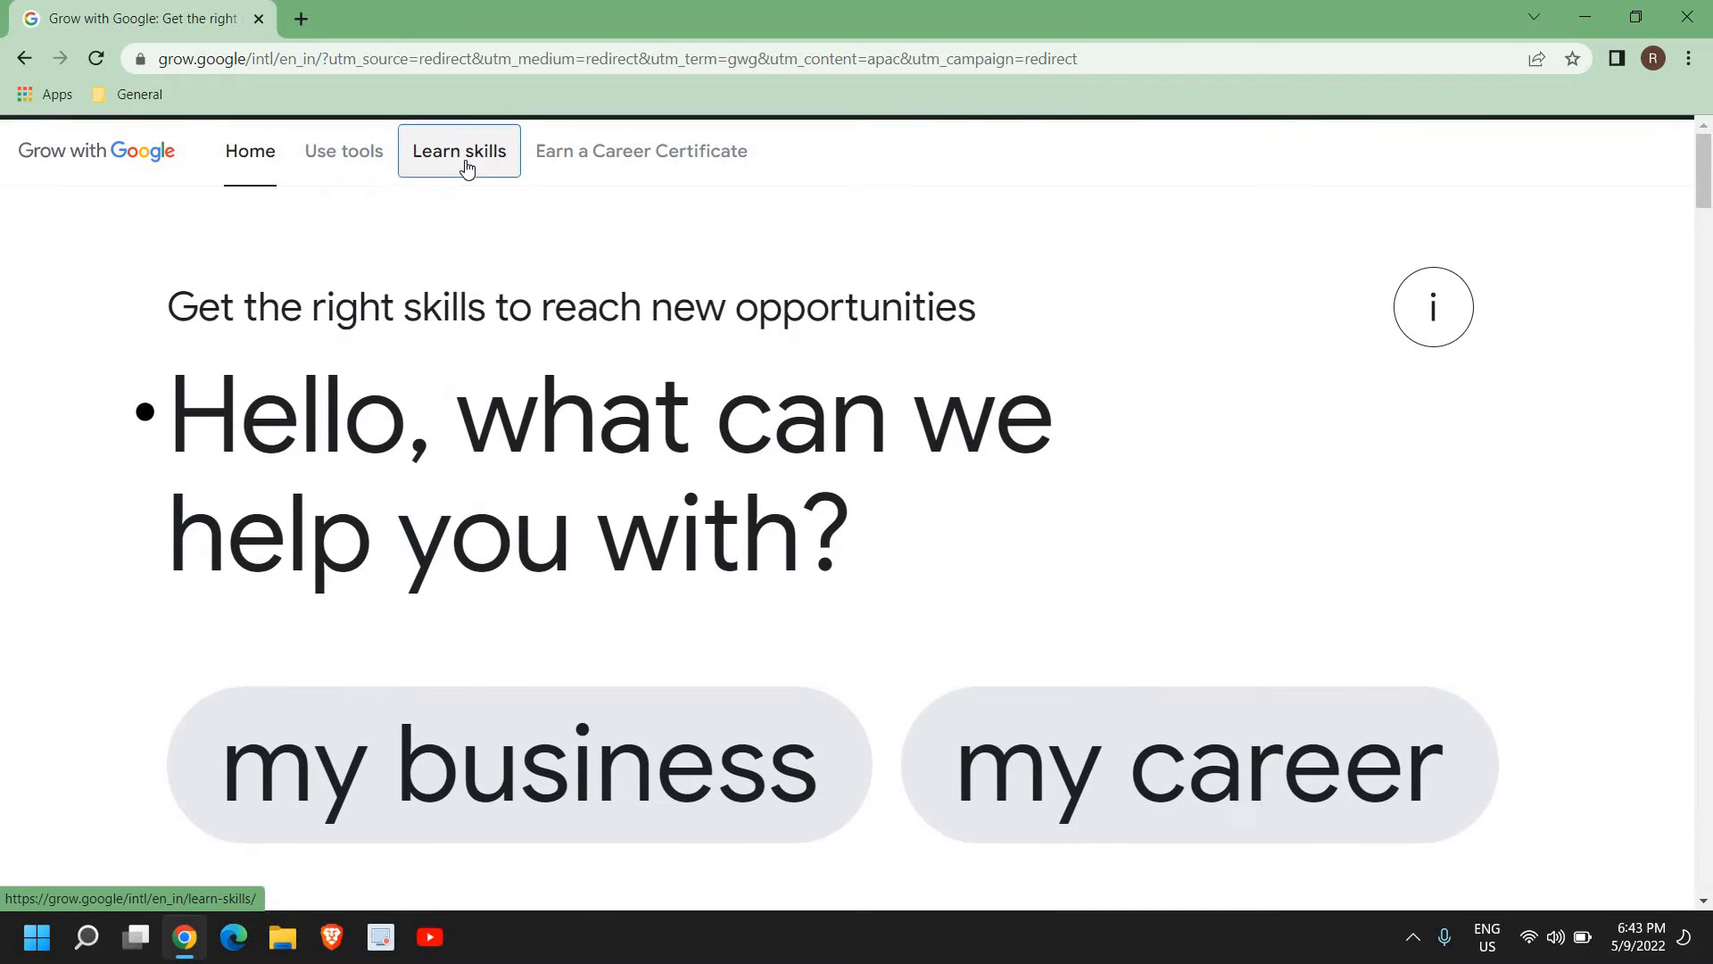
# - Go to Learn skills and check Start a career as the learning topic
pyautogui.click(459, 150)
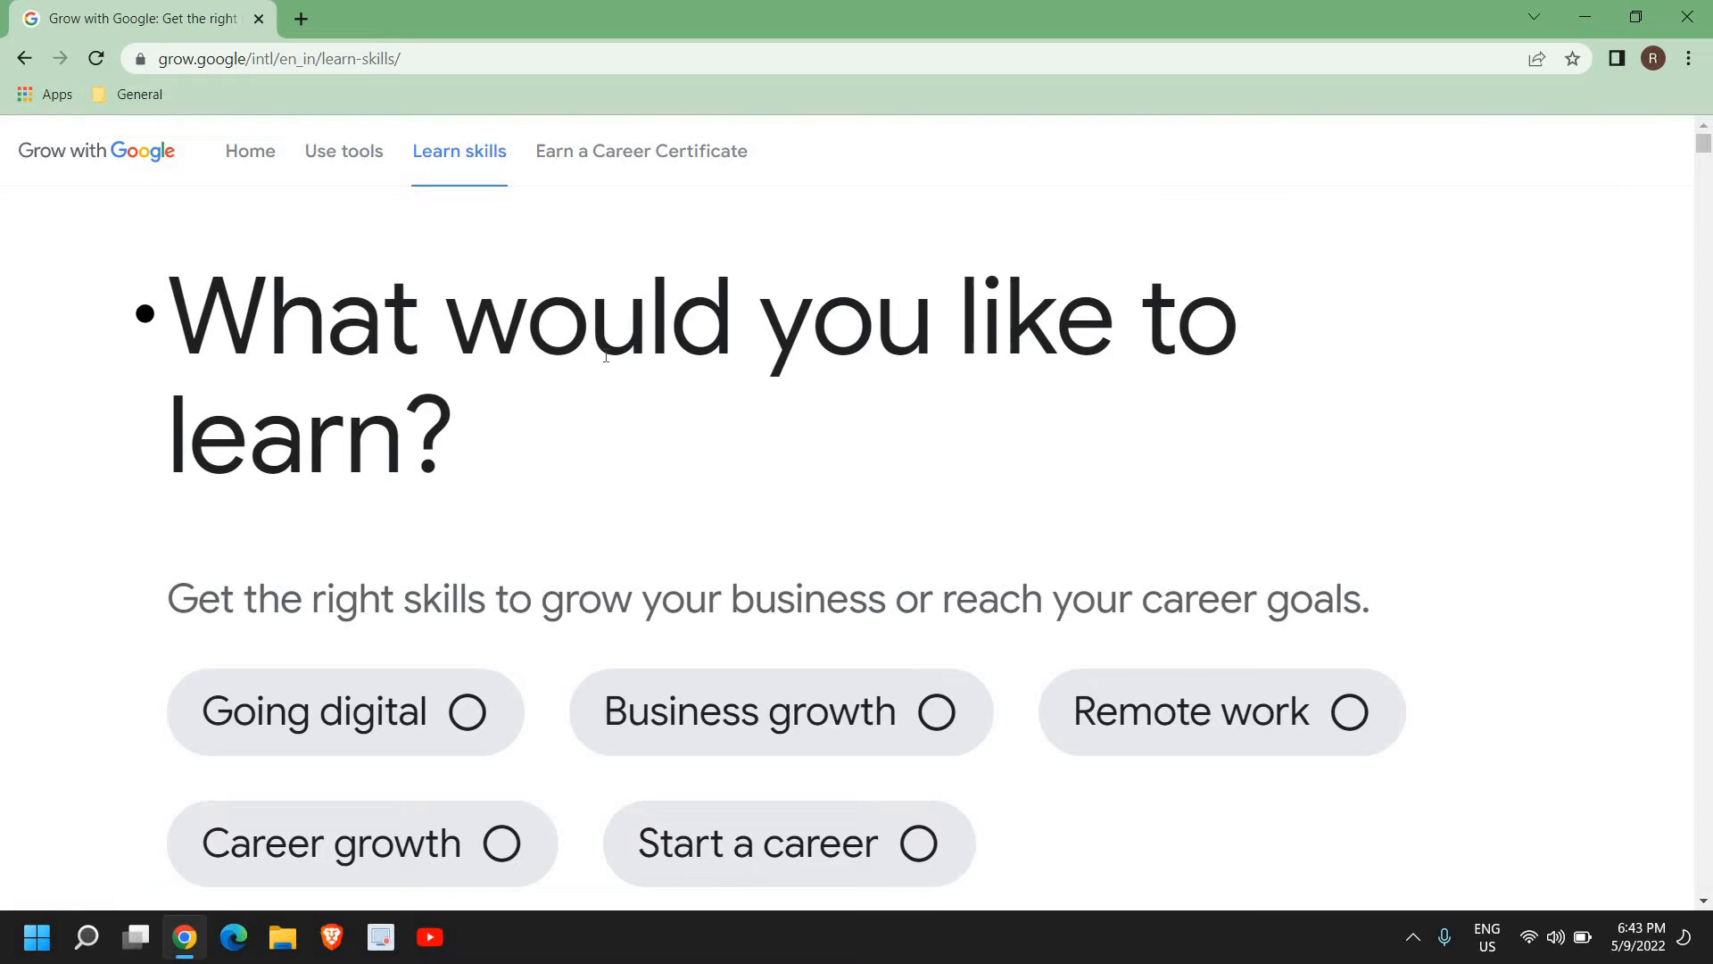
pyautogui.scroll(-3)
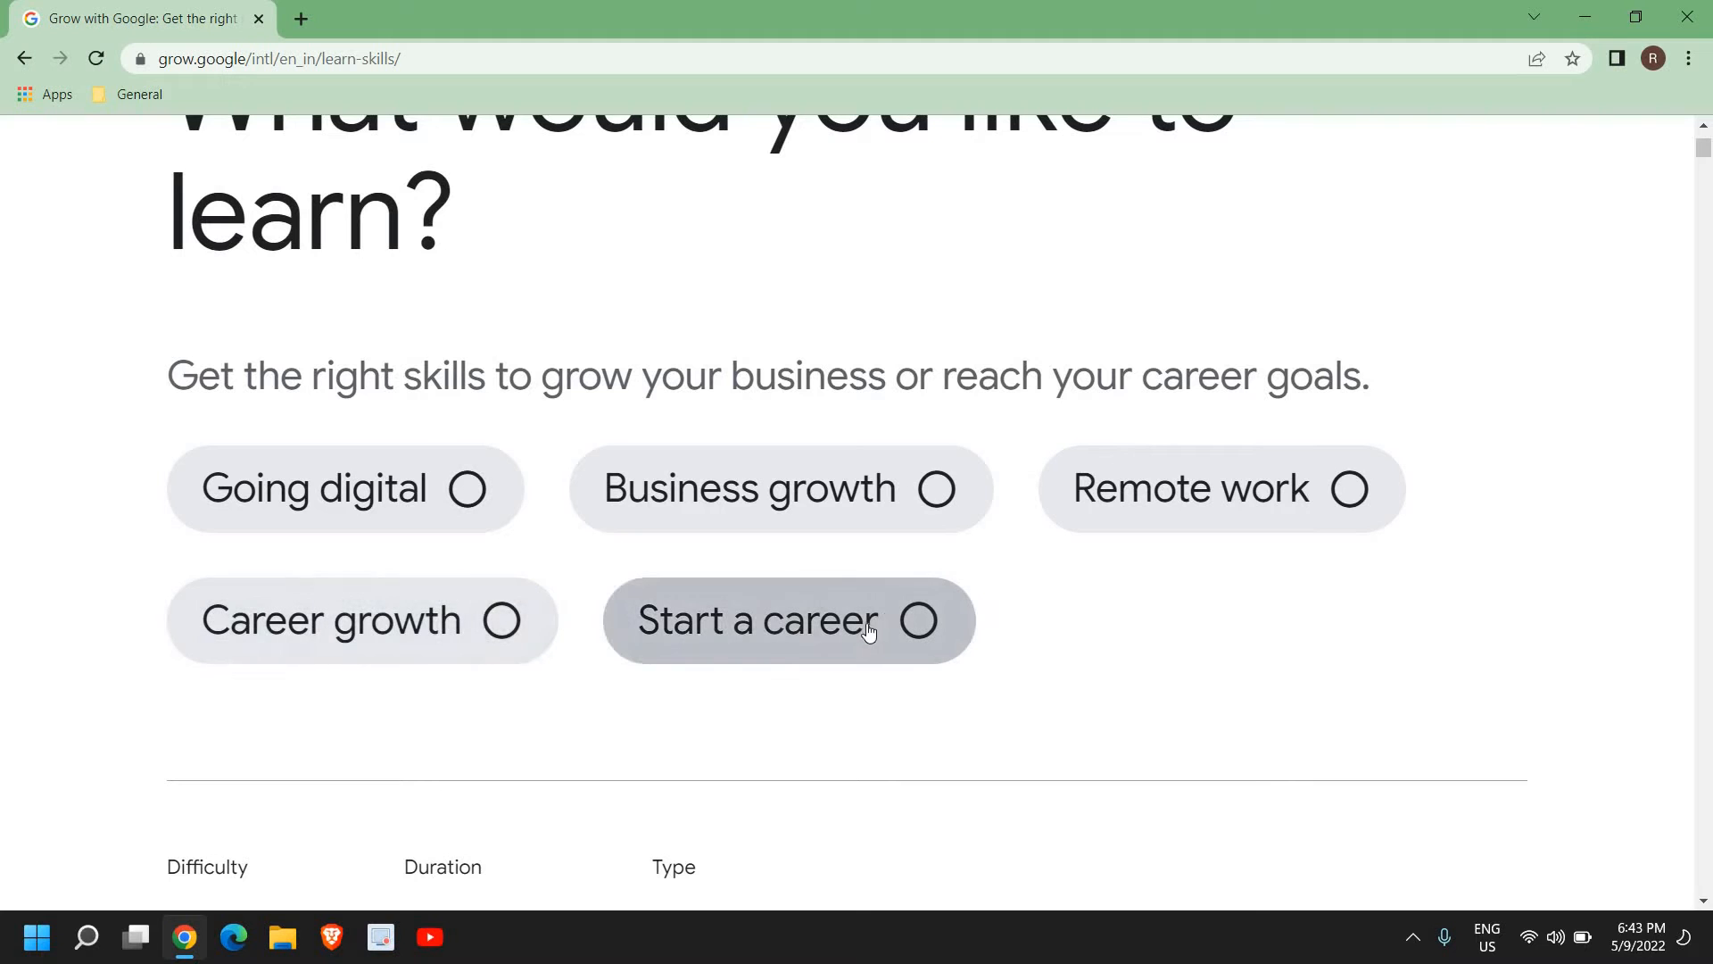
pyautogui.click(787, 619)
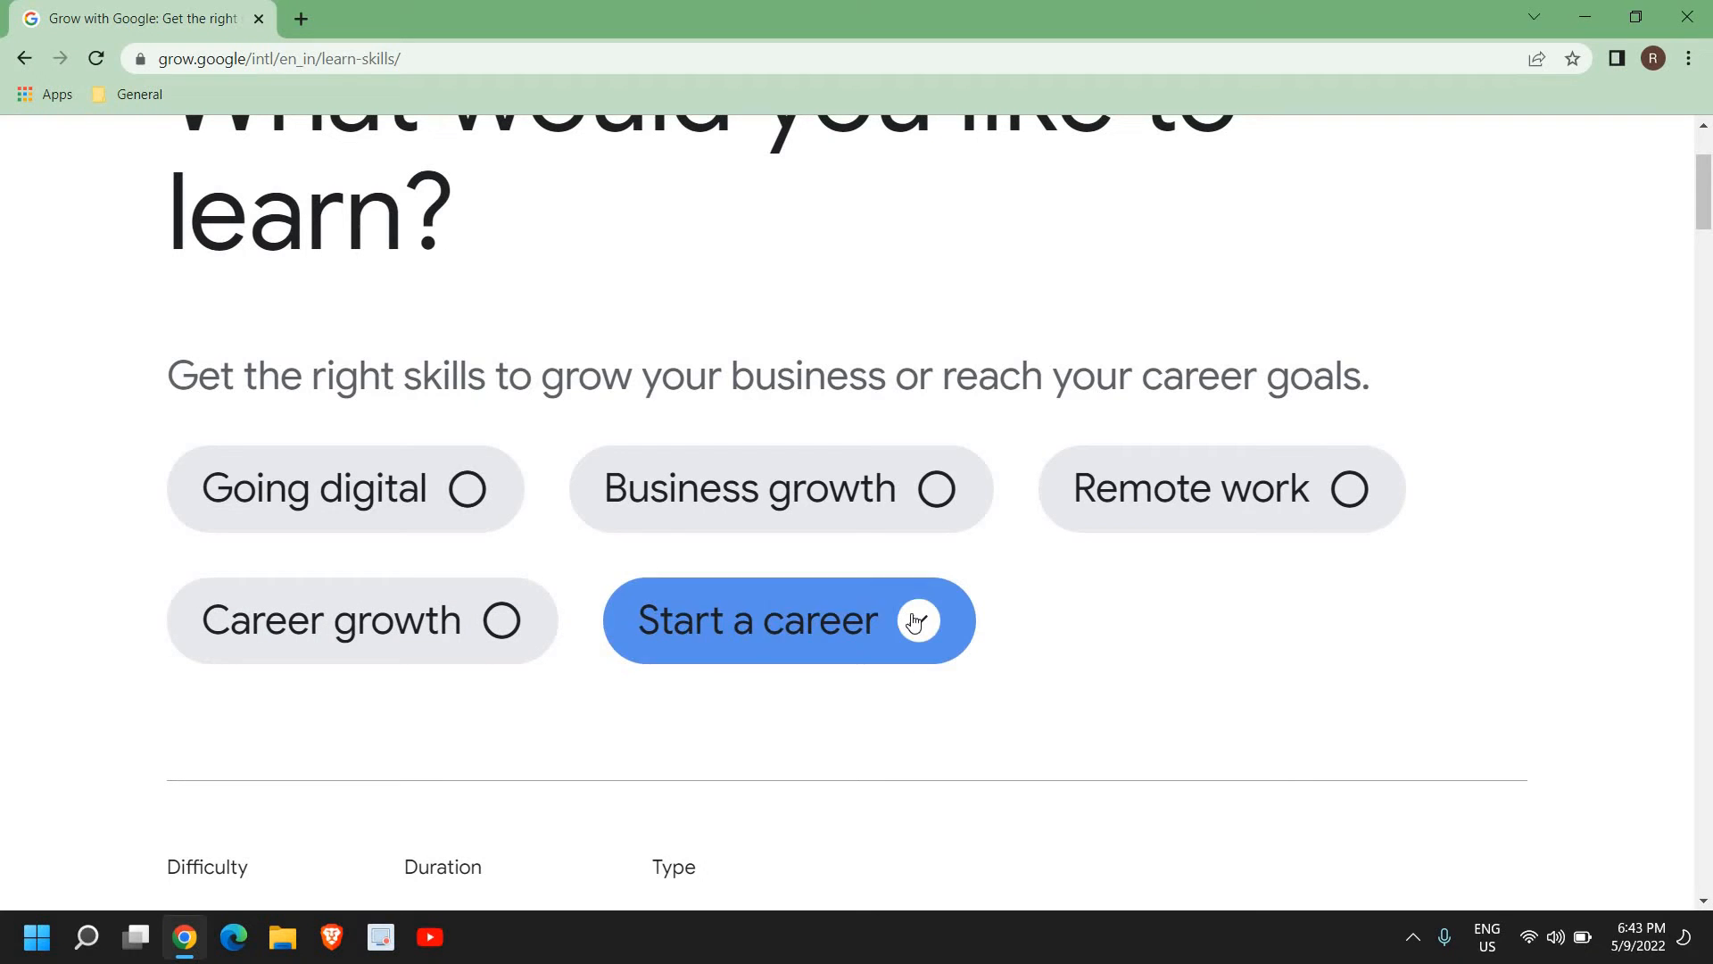
pyautogui.click(917, 619)
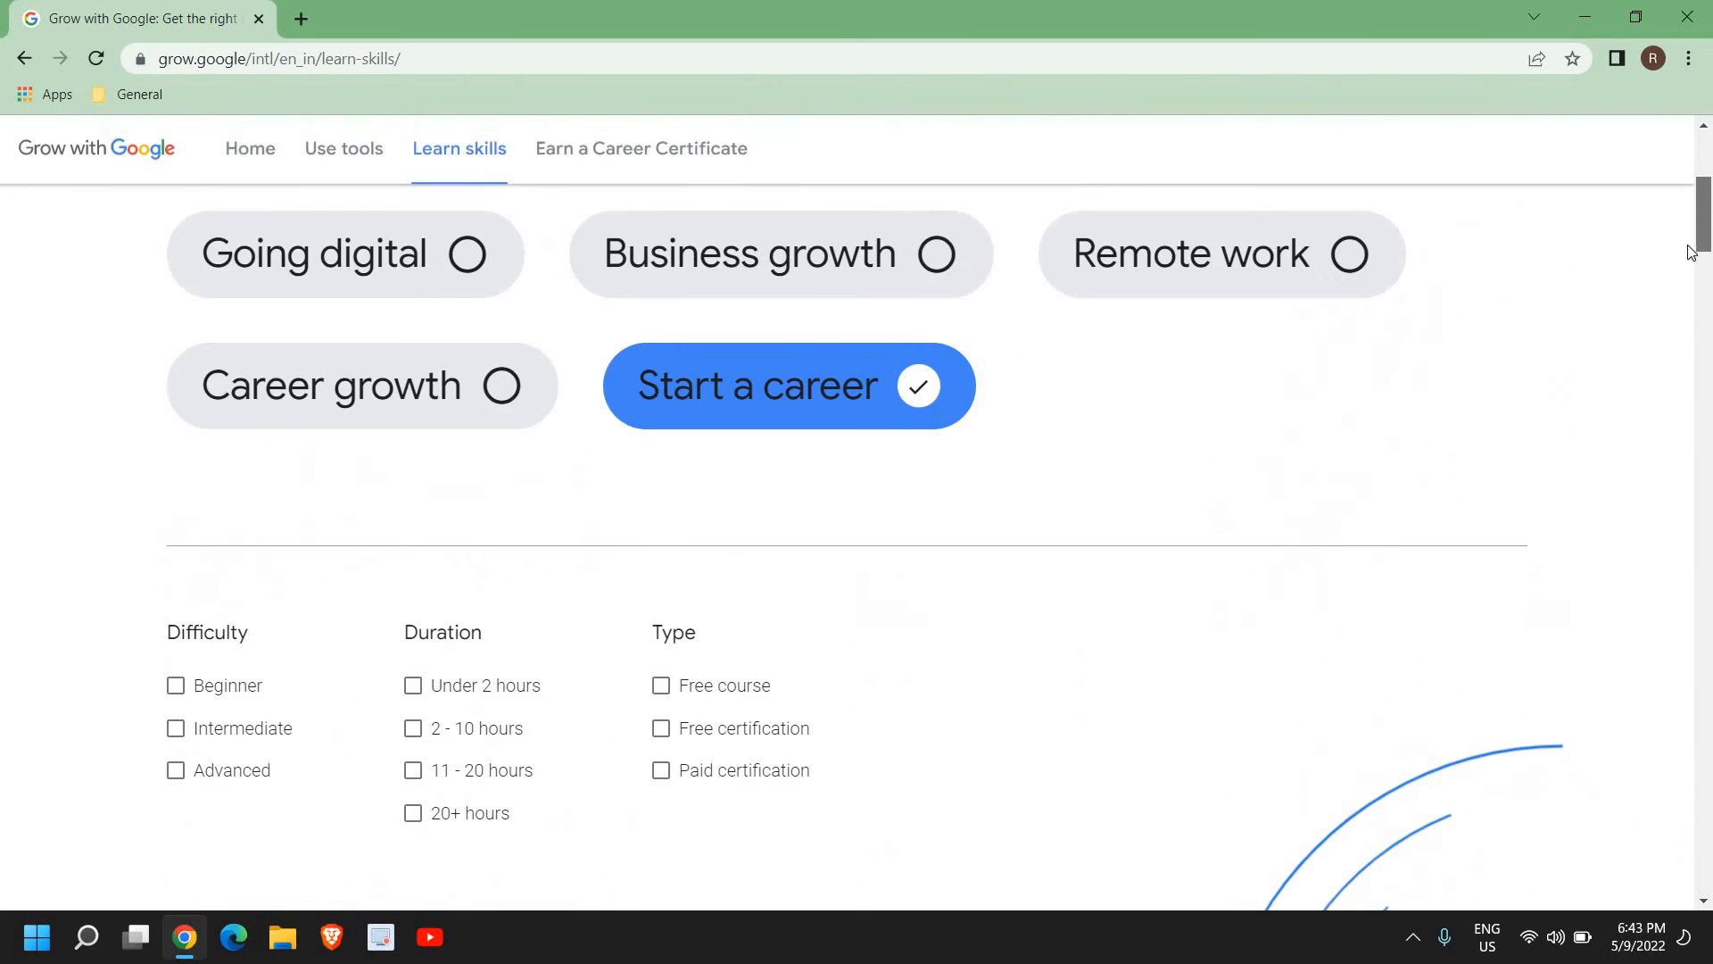
# - Check the Beginner, 11 - 20 hours, 20+ hours, Free course and Free certification filters
pyautogui.scroll(-3)
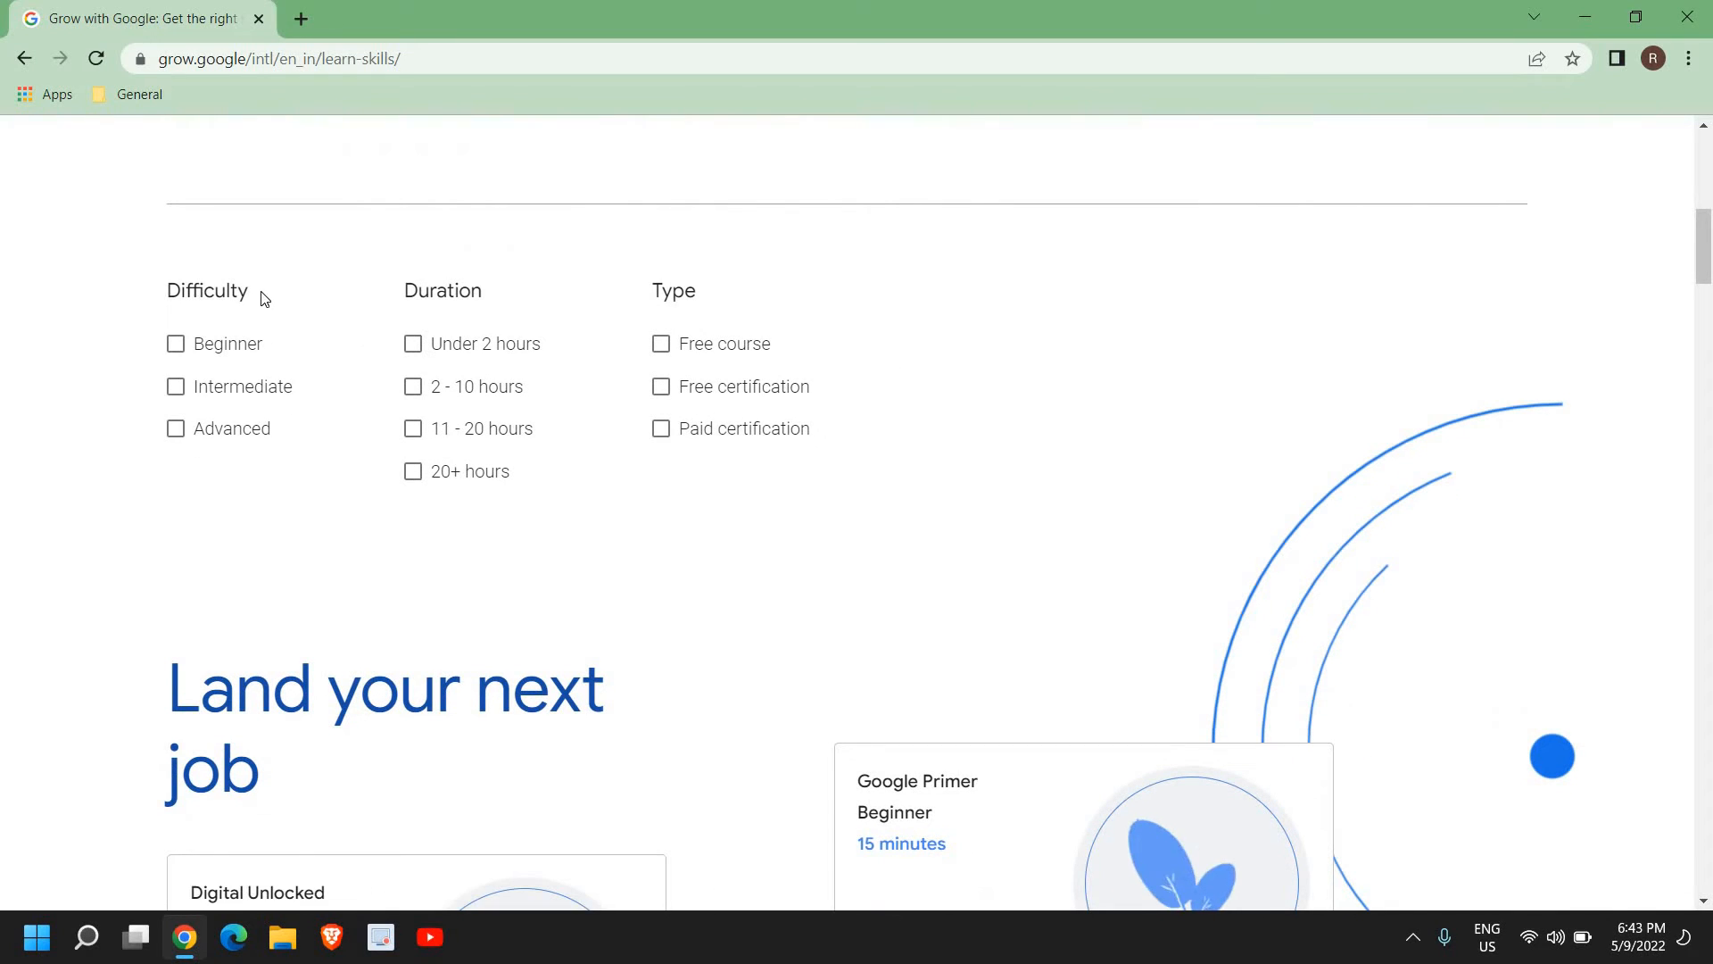
pyautogui.click(175, 343)
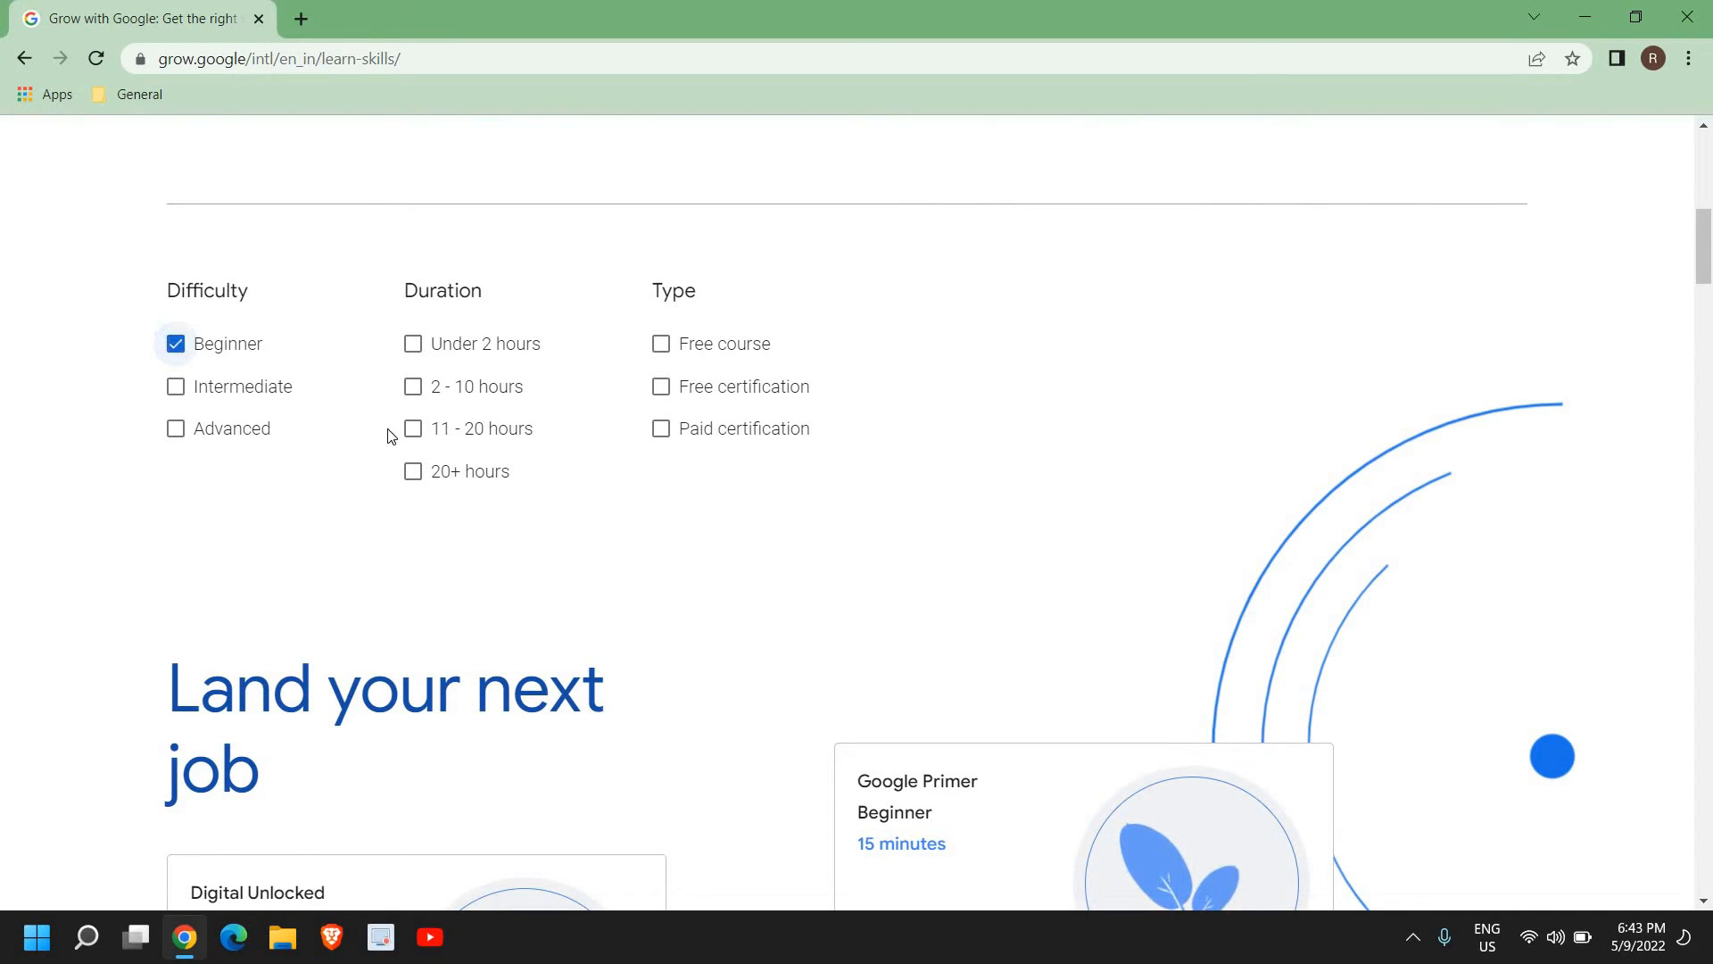
pyautogui.moveTo(412, 447)
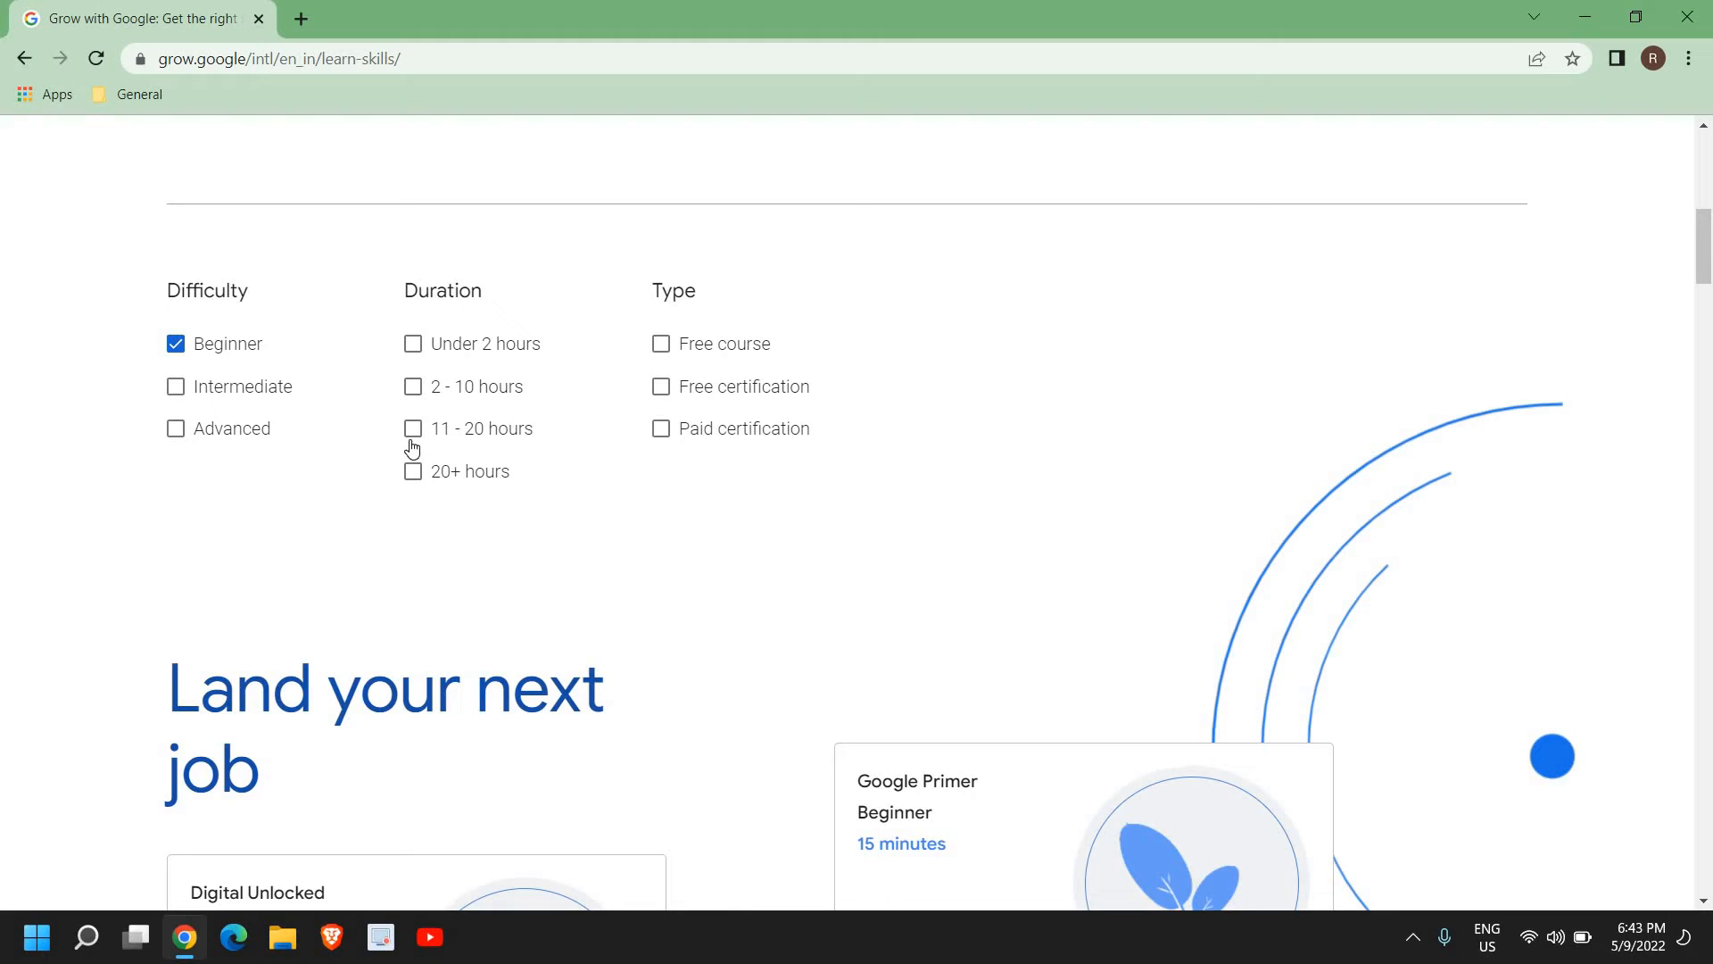
pyautogui.click(412, 426)
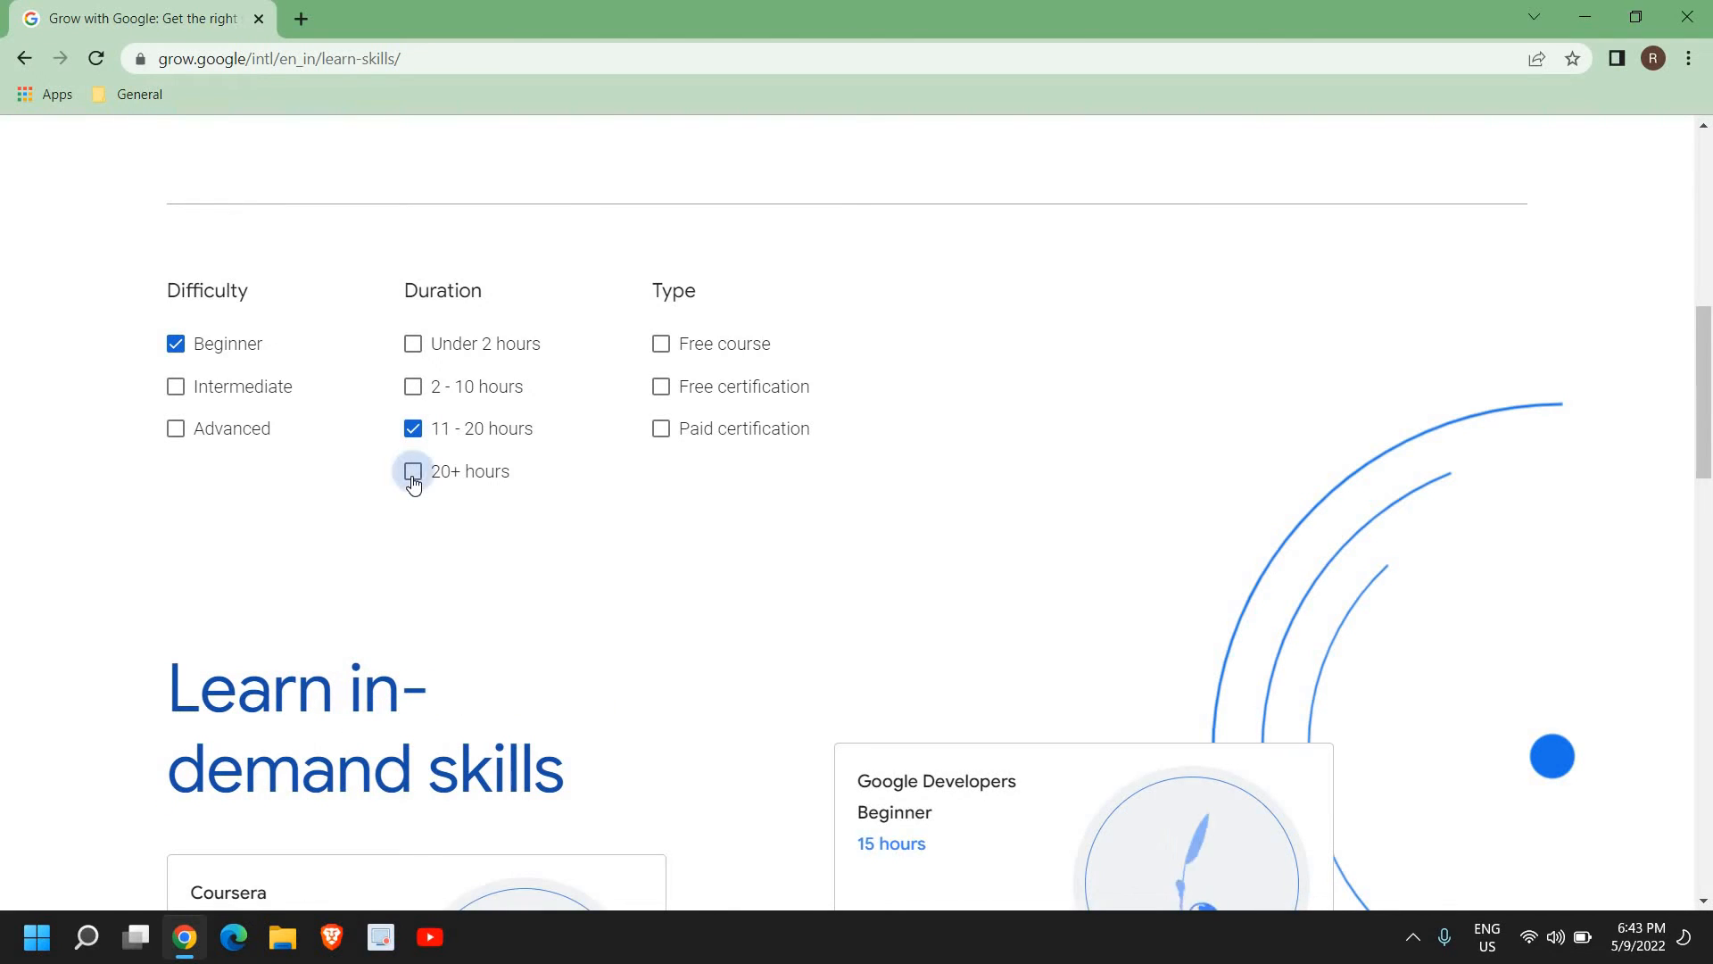
pyautogui.click(412, 471)
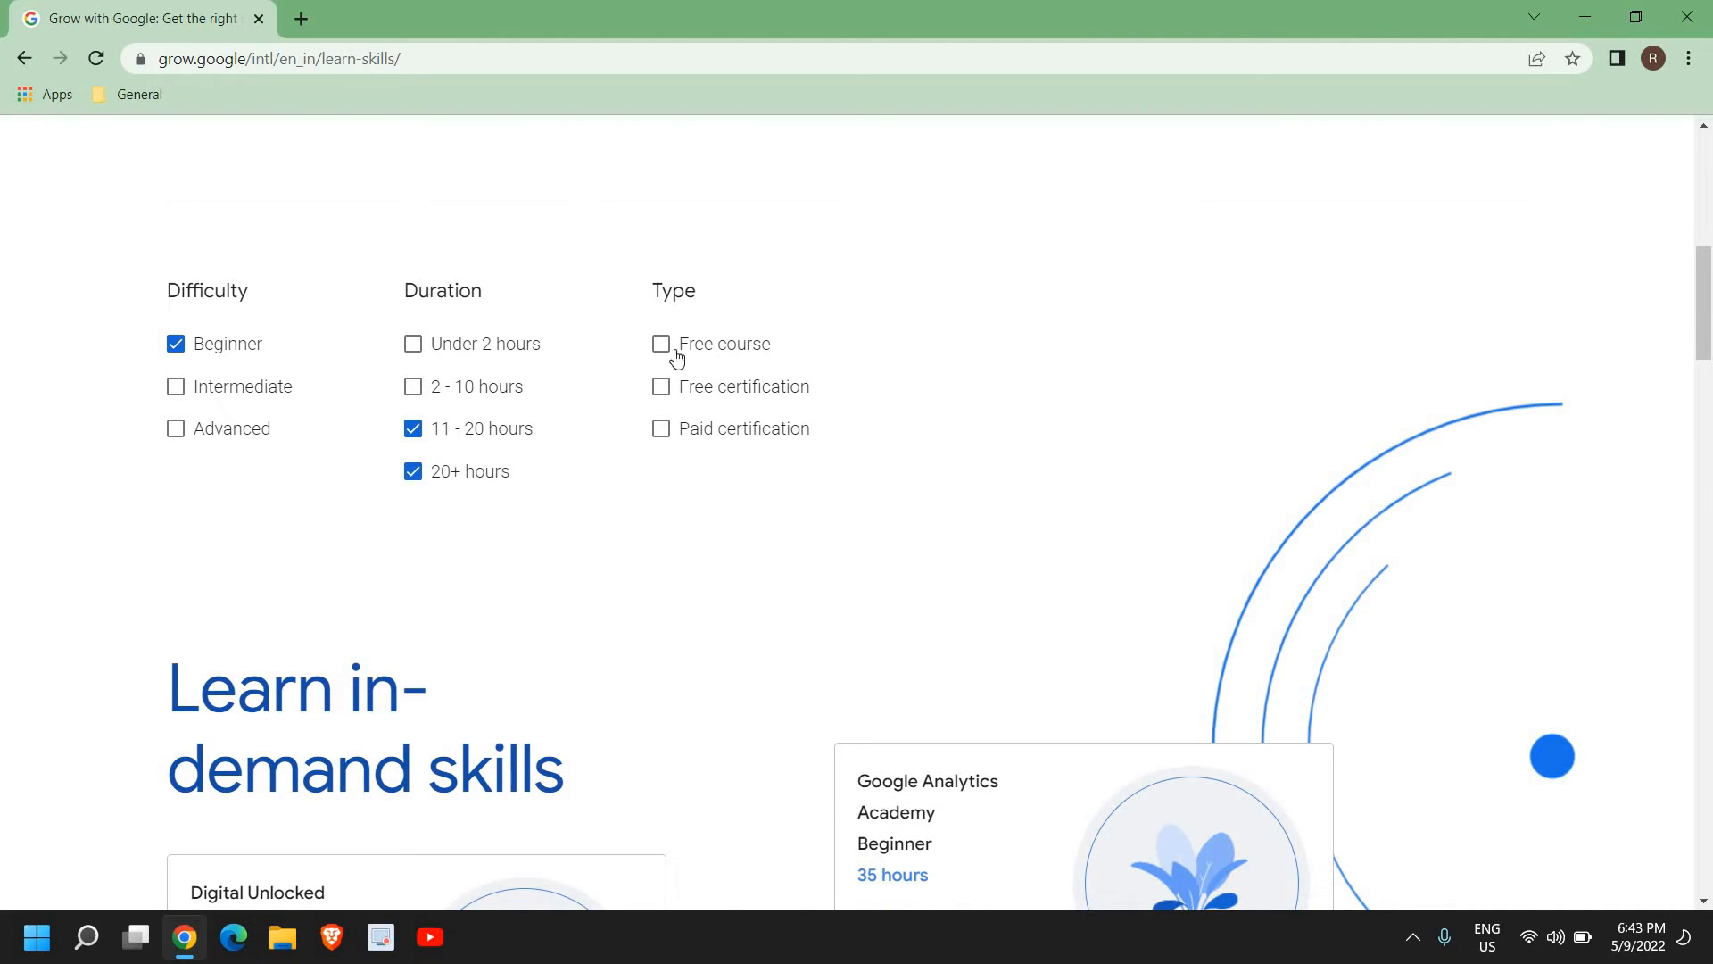
pyautogui.click(660, 343)
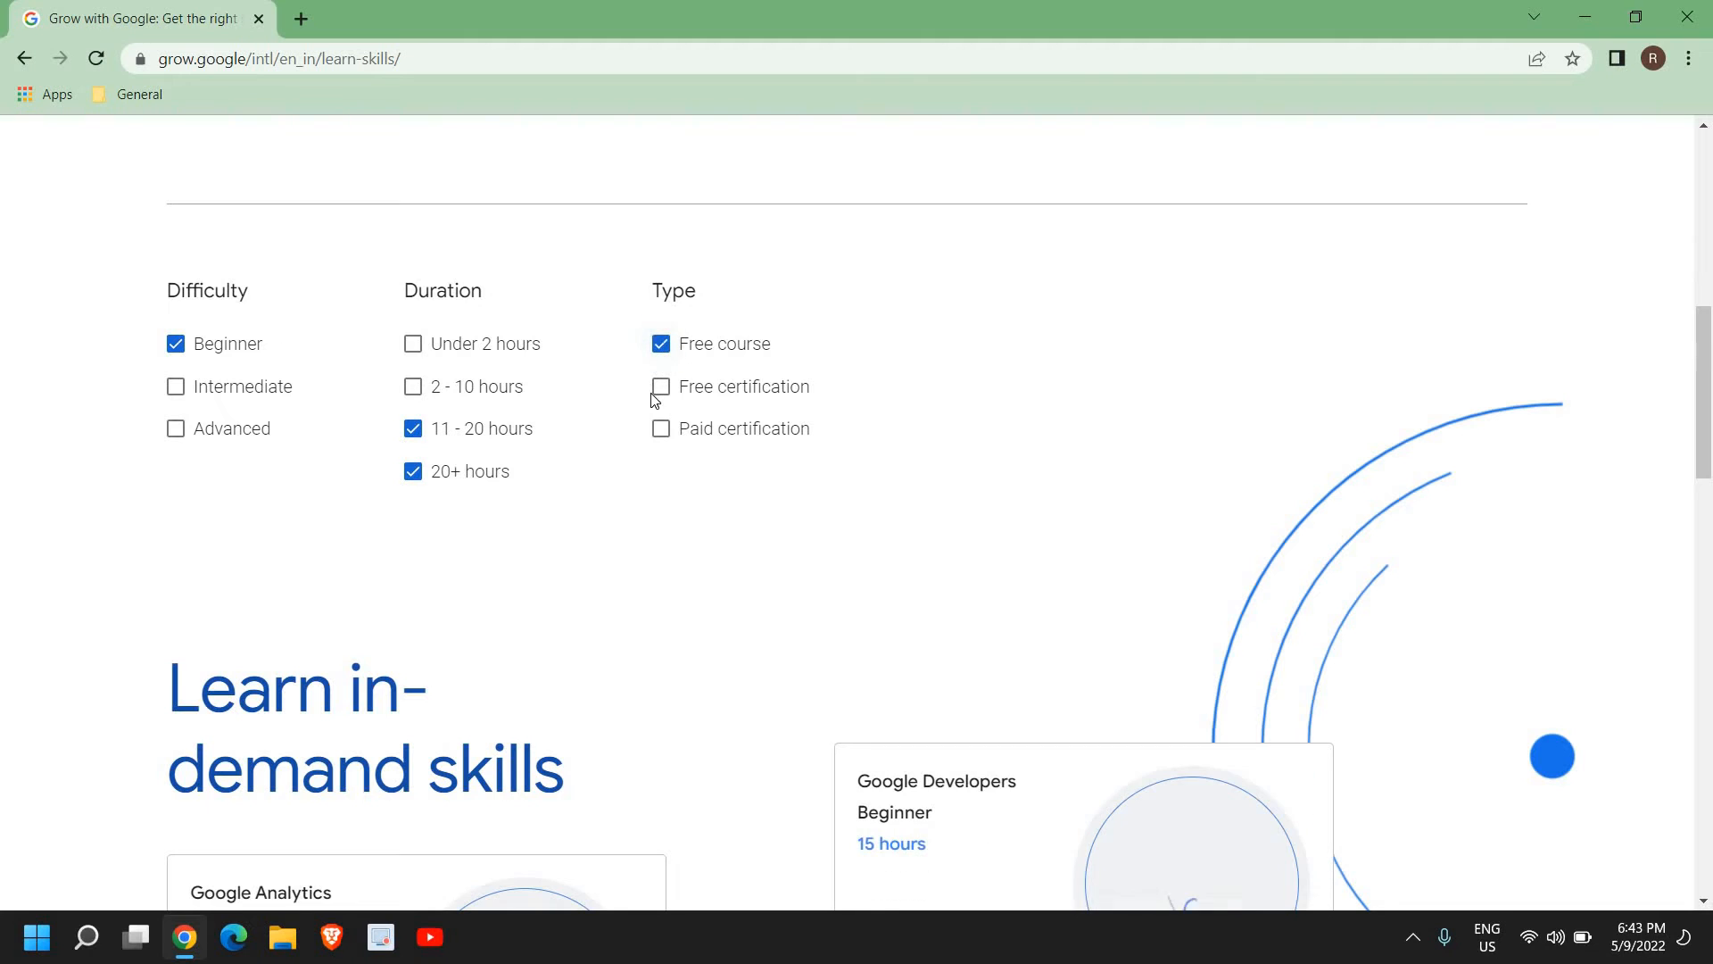
pyautogui.click(661, 386)
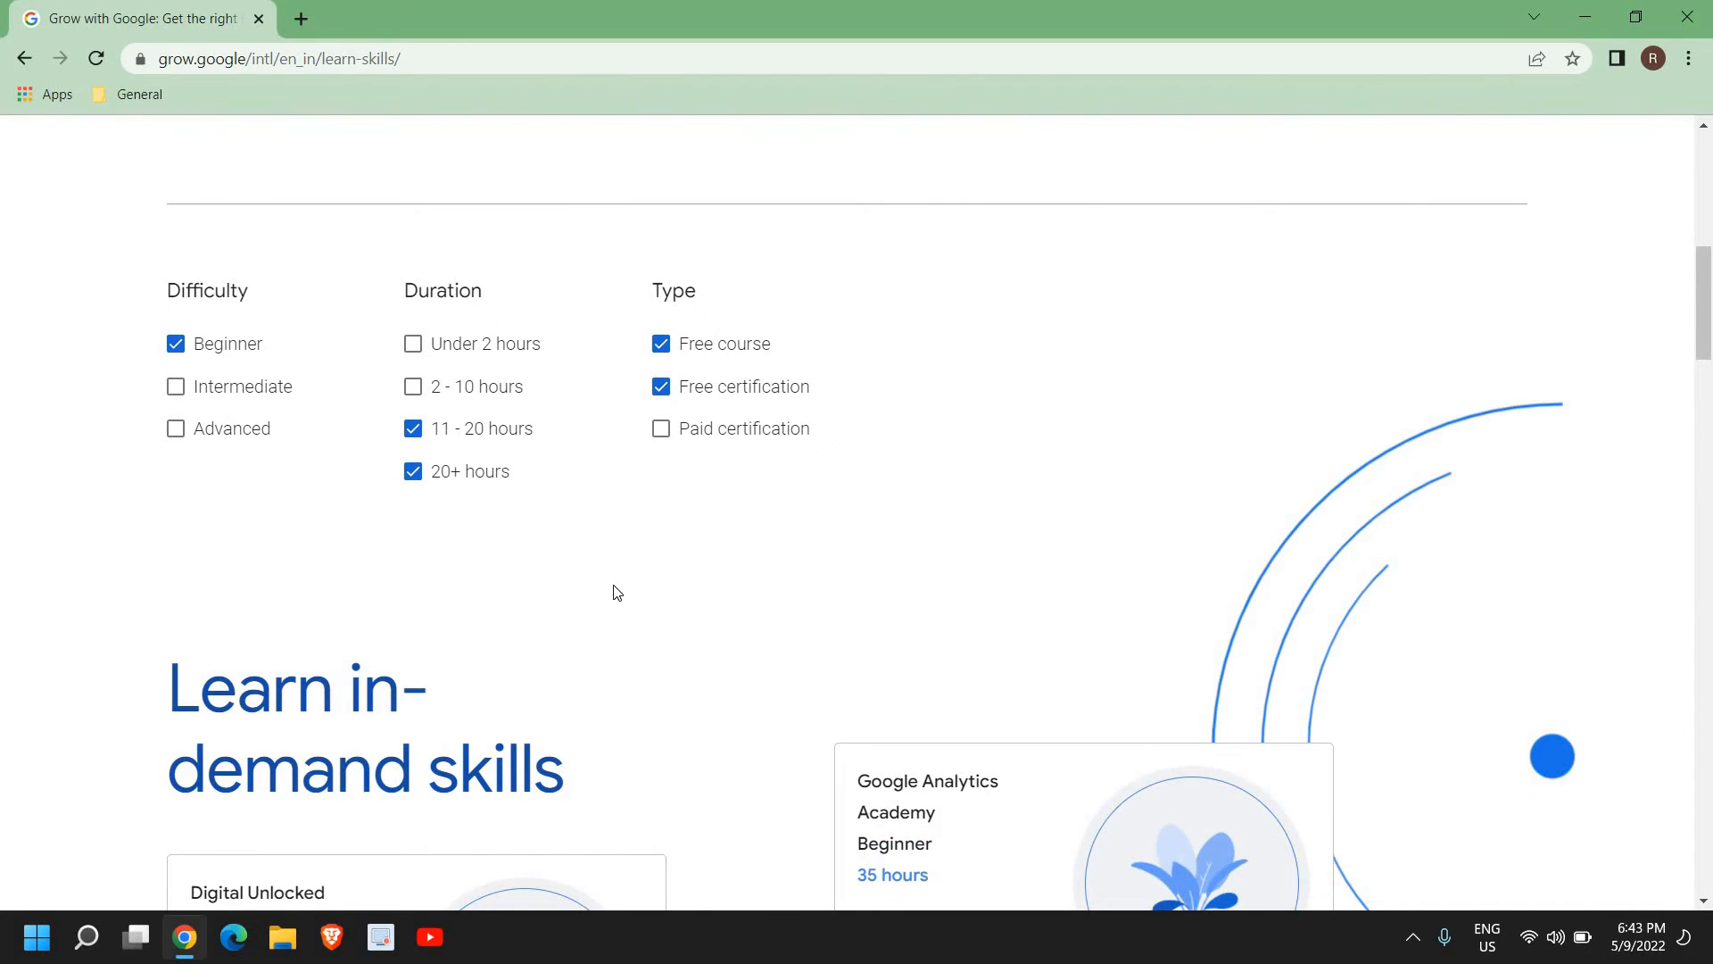
pyautogui.scroll(-3)
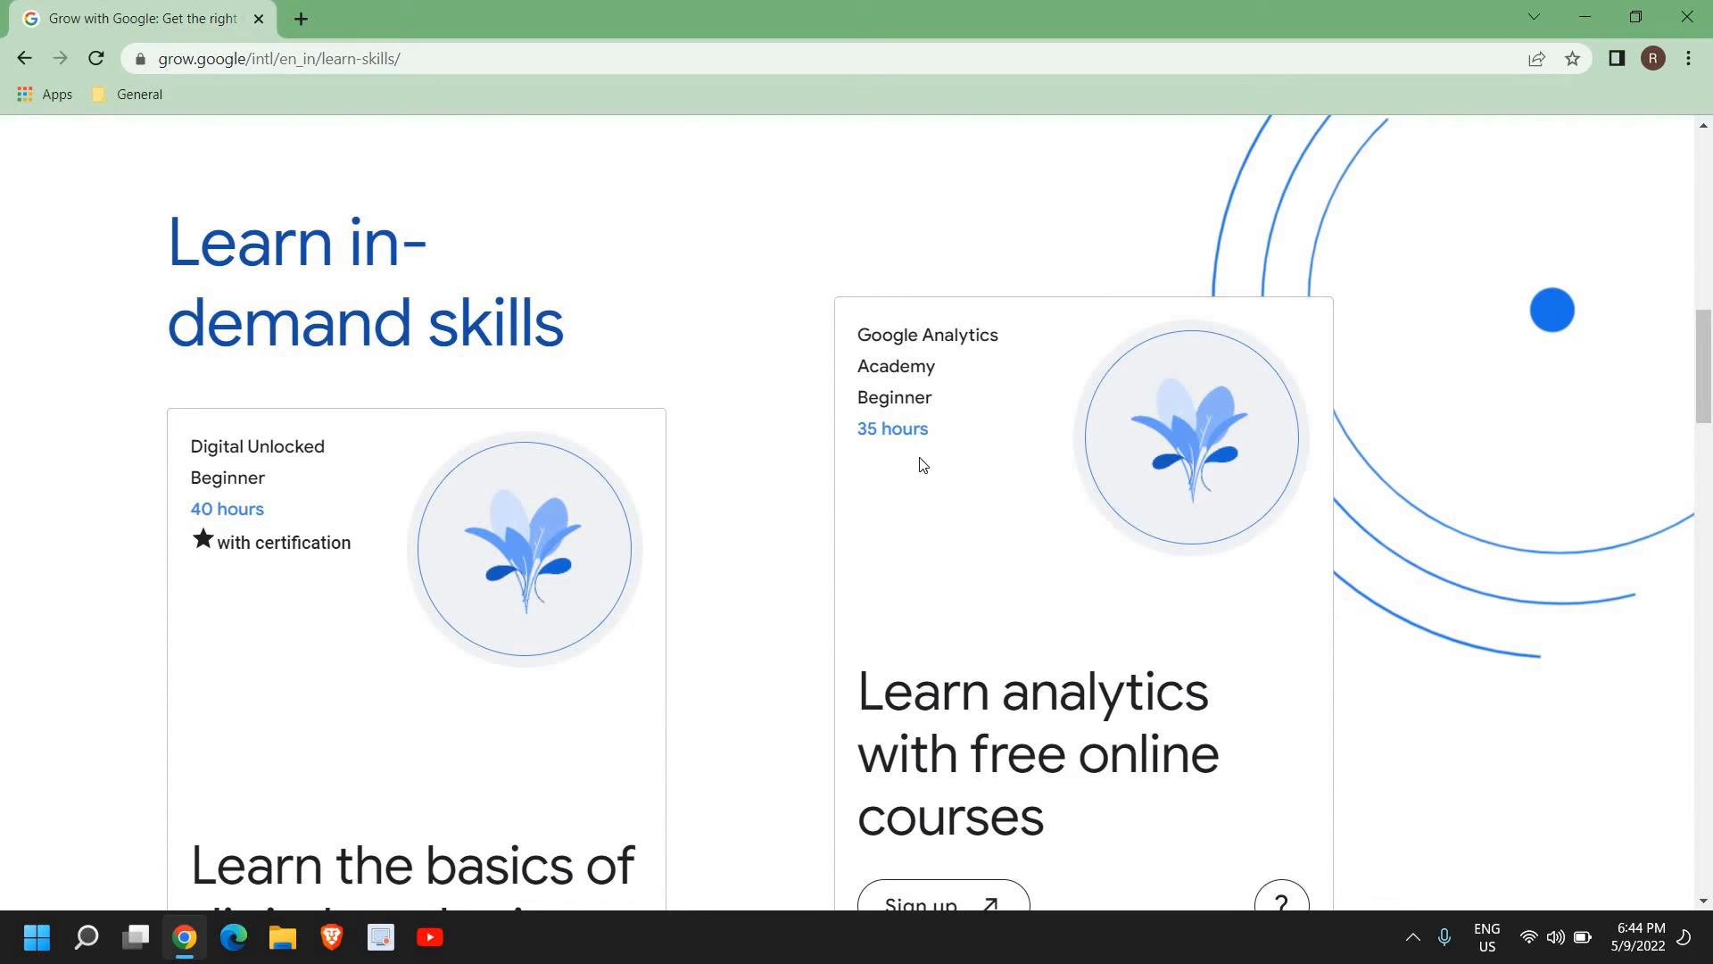
pyautogui.scroll(-3)
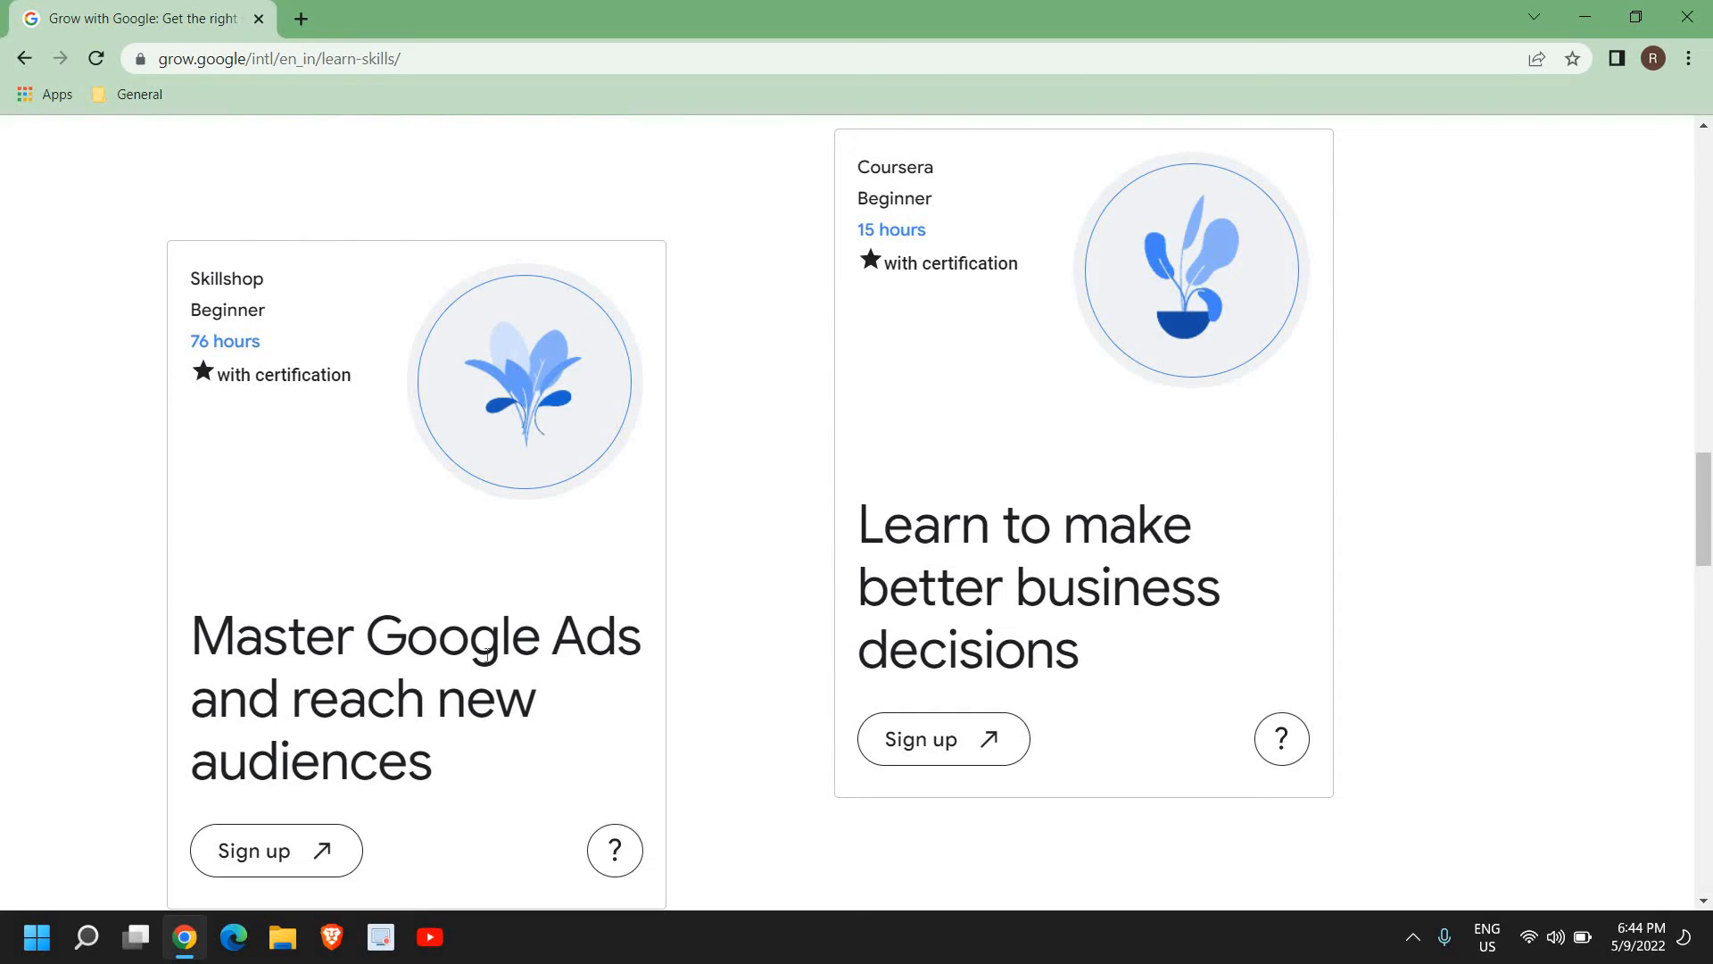
pyautogui.moveTo(306, 416)
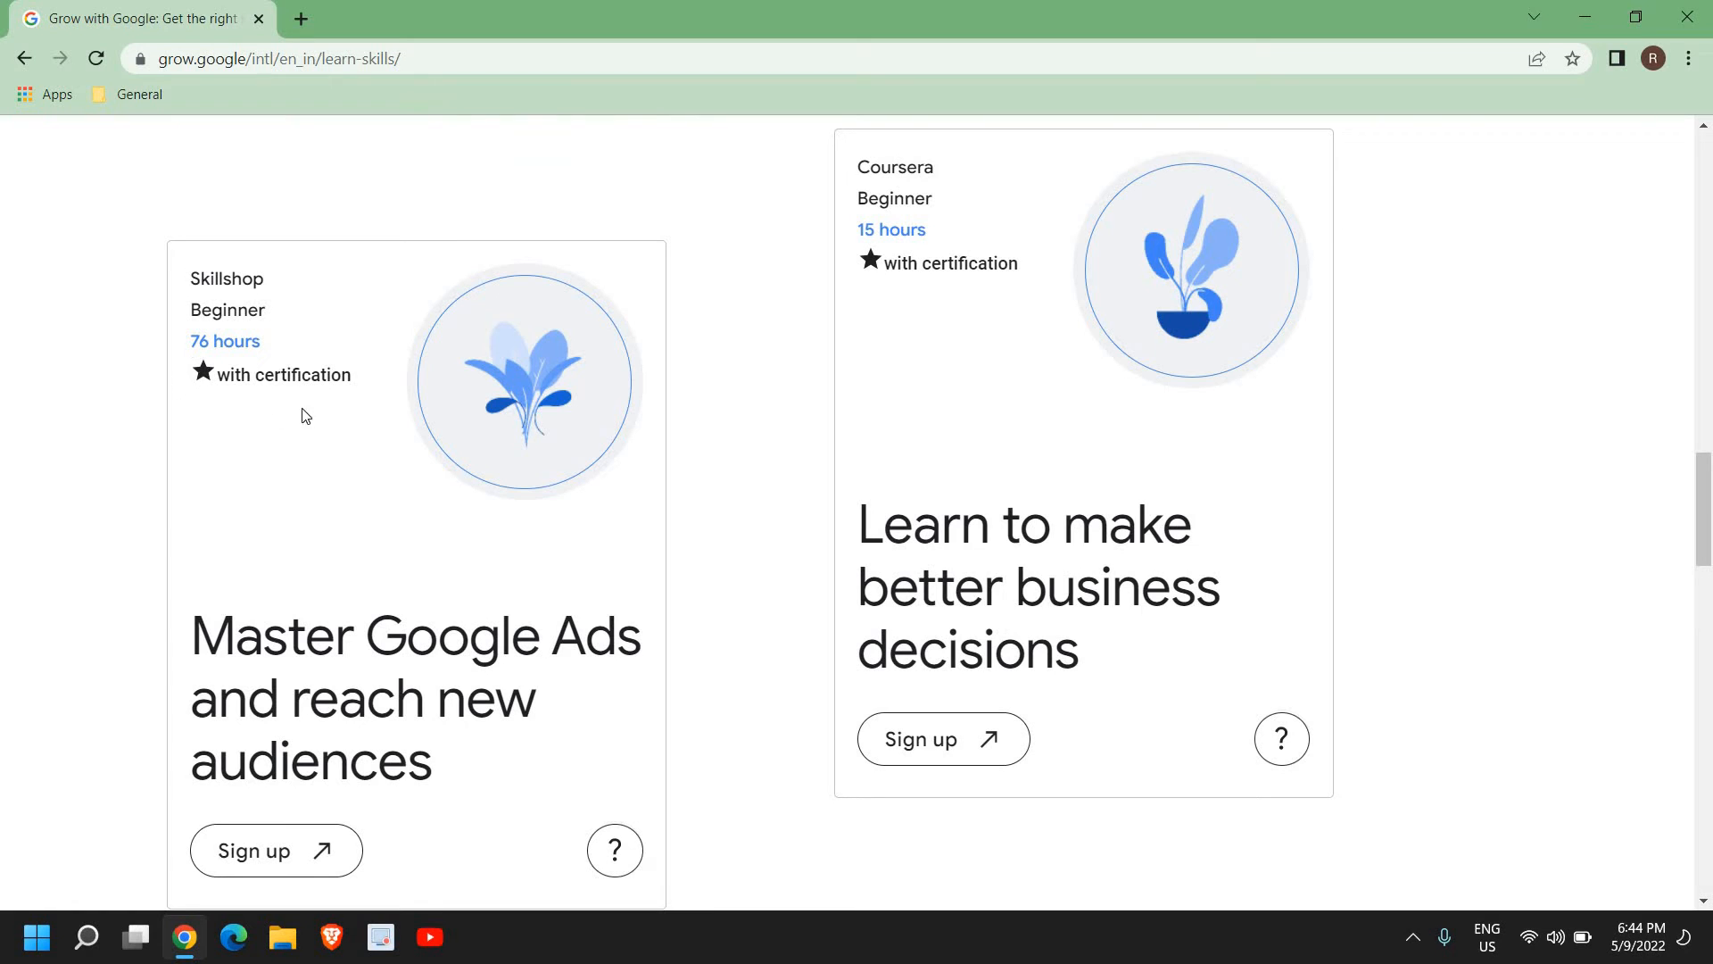
pyautogui.scroll(-3)
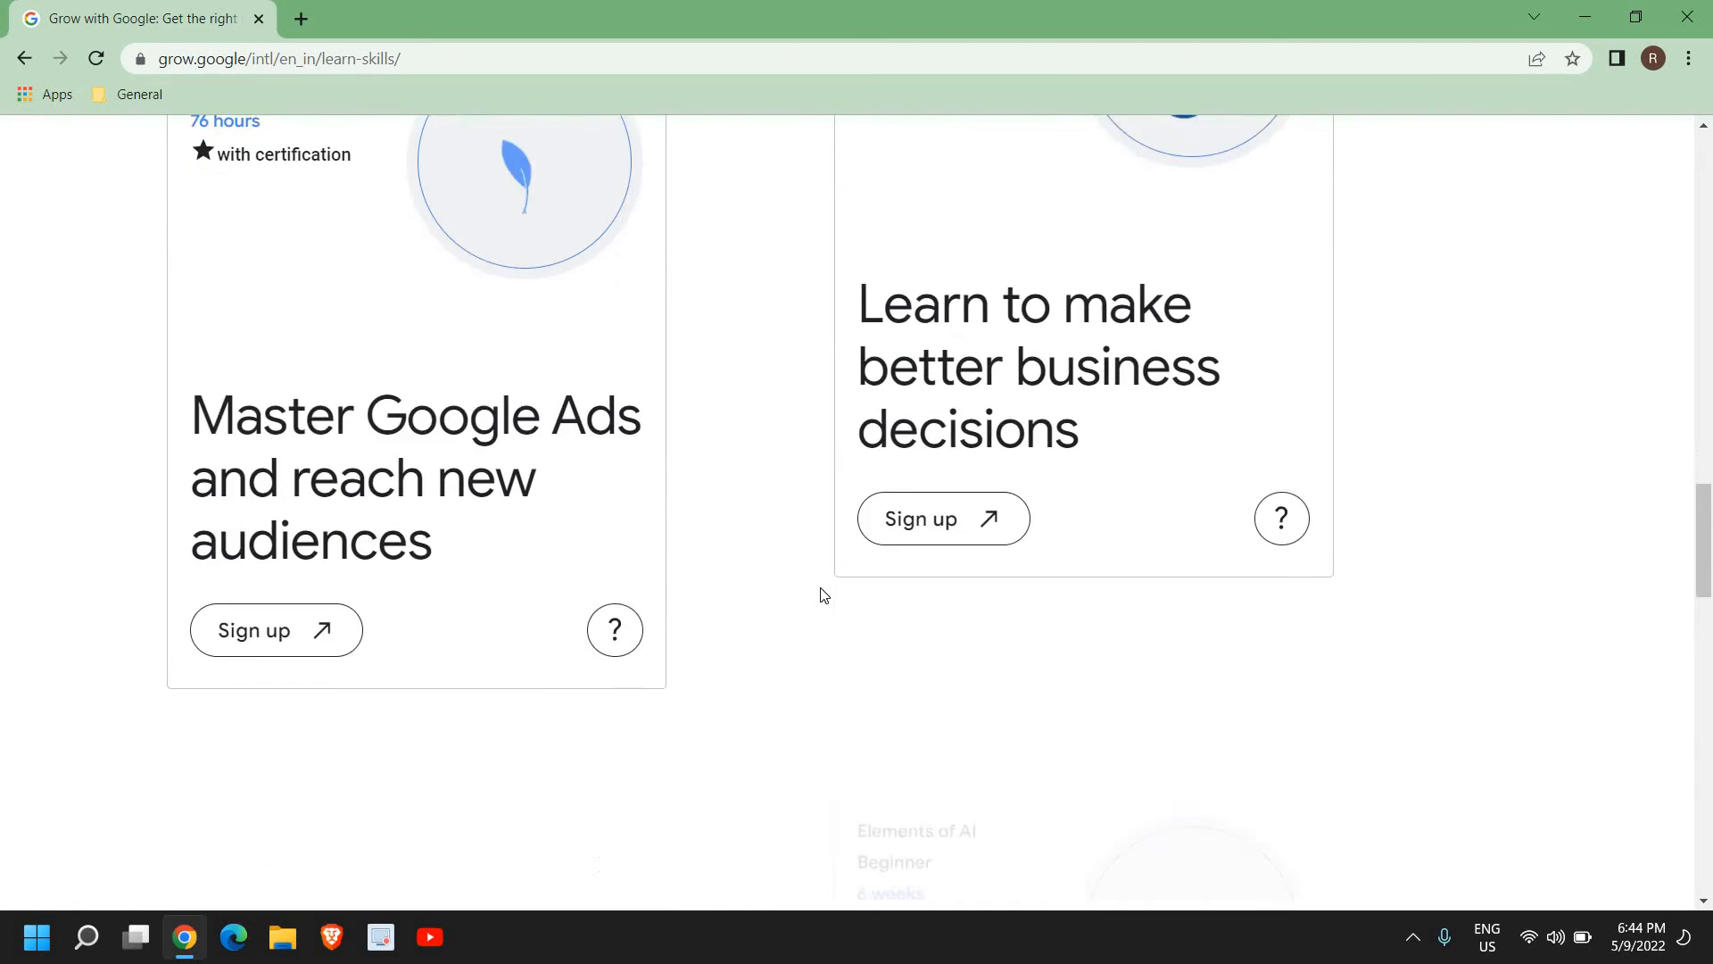
pyautogui.scroll(-3)
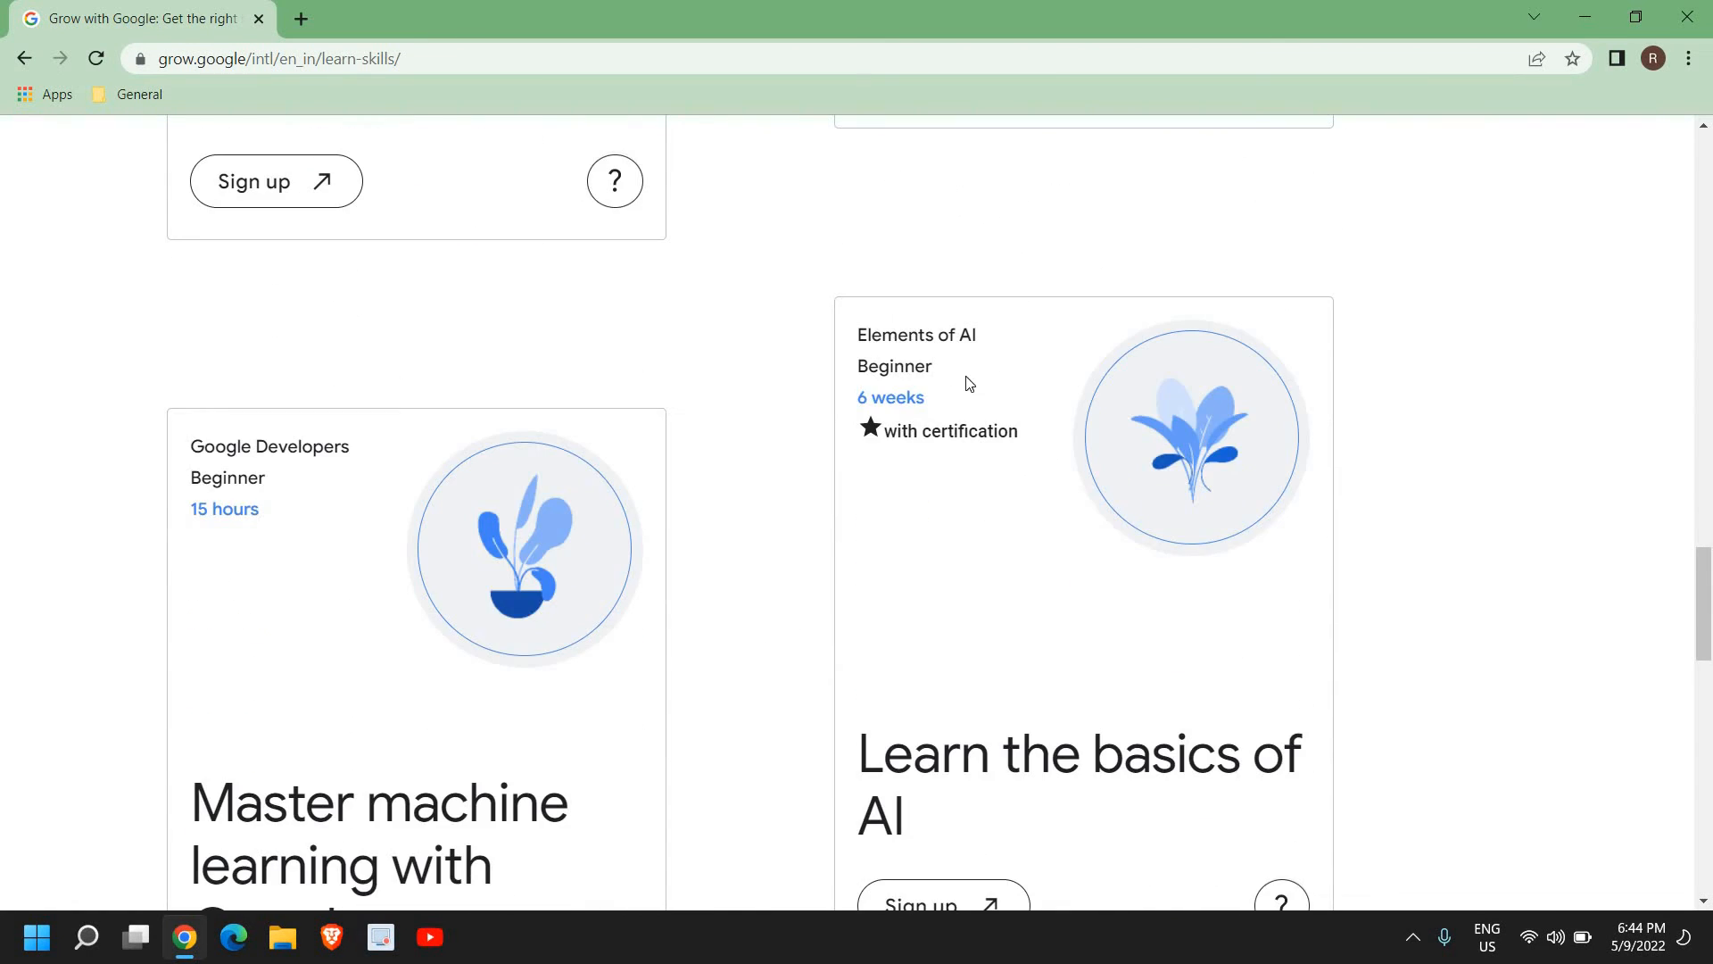
pyautogui.moveTo(981, 505)
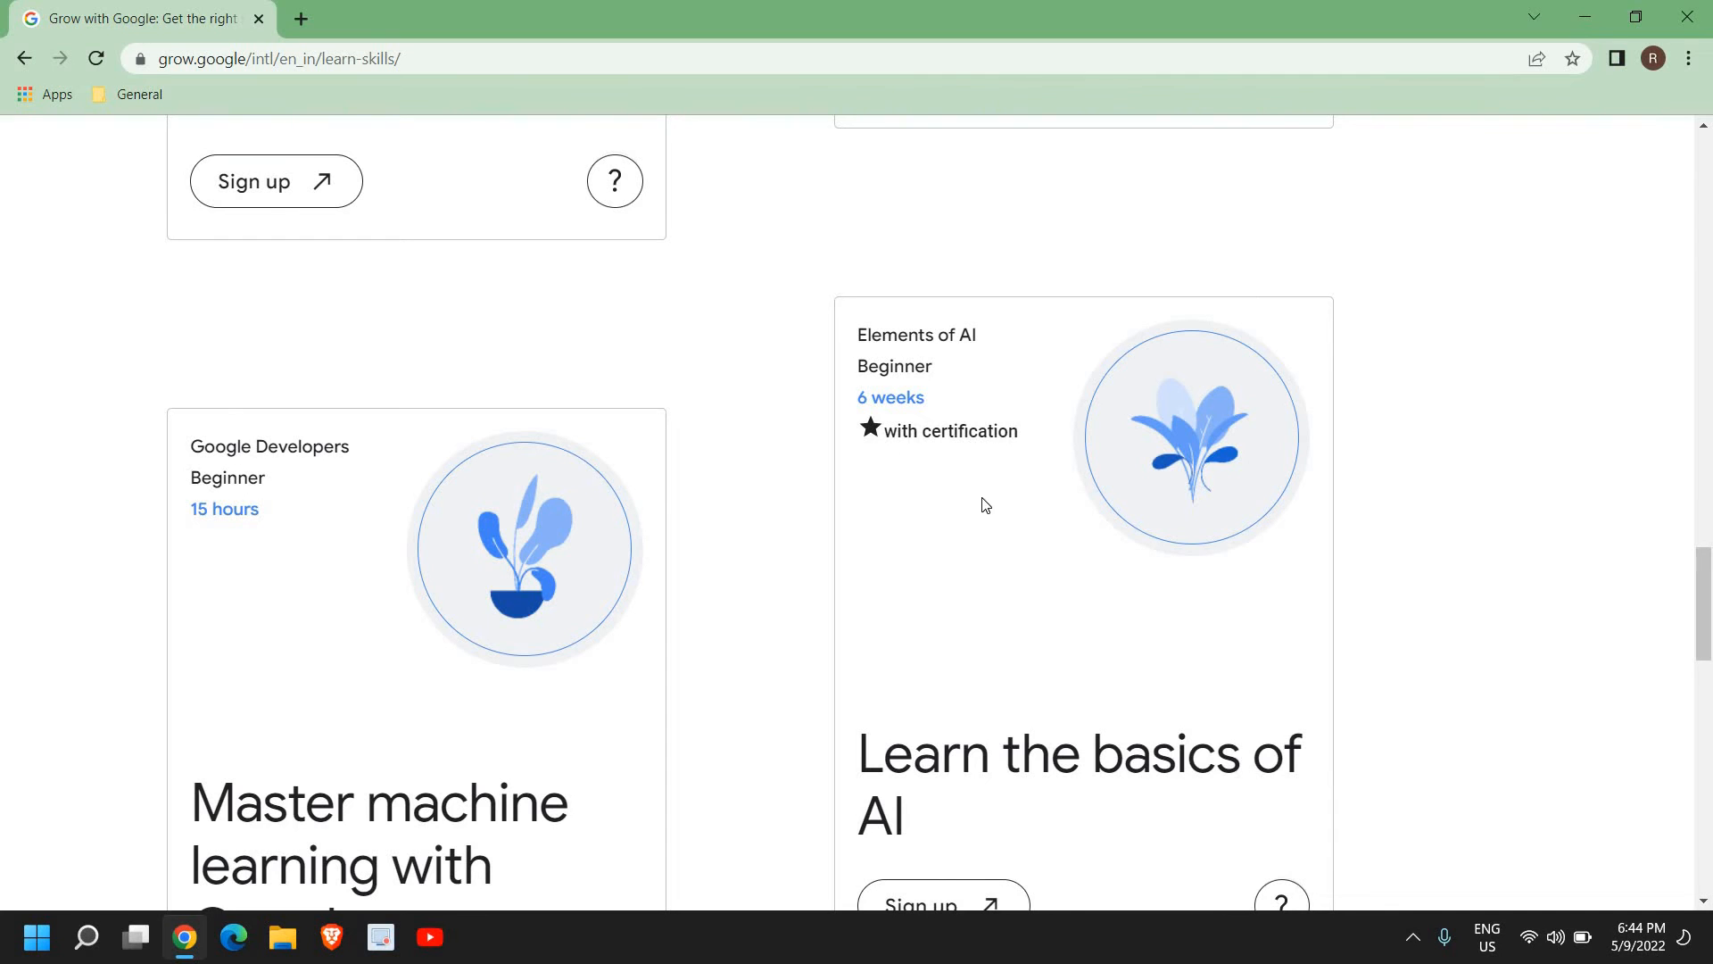
pyautogui.scroll(-3)
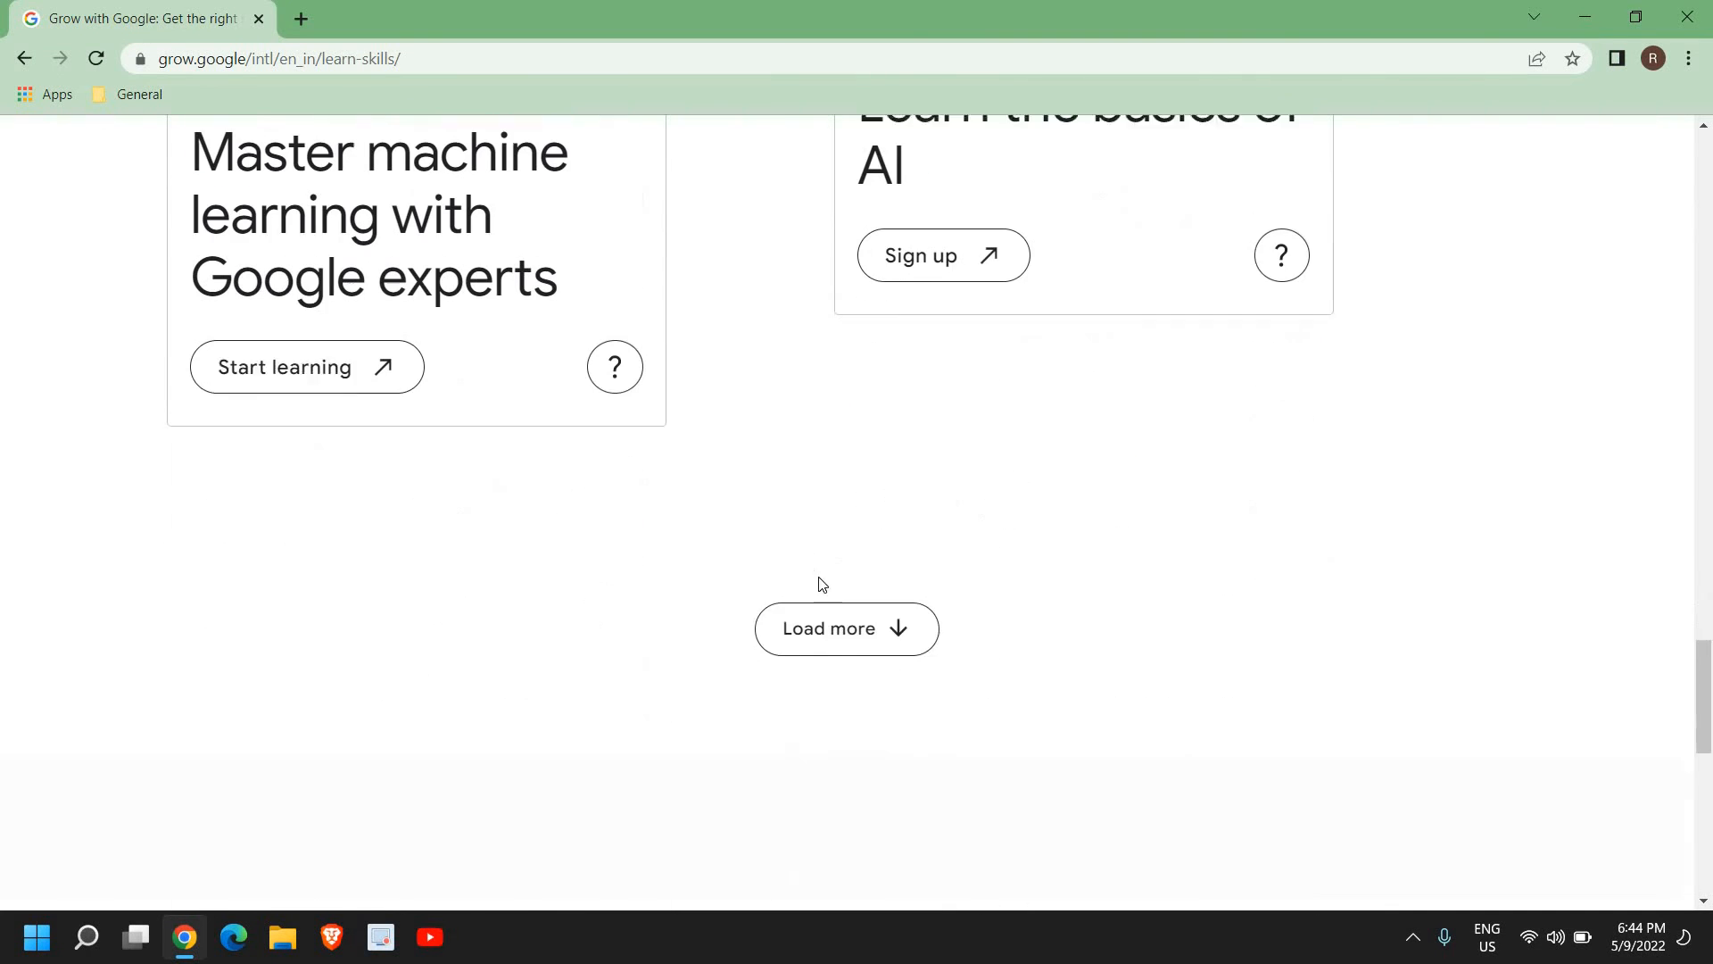
# - Load more course cards and review the Google Ads and IT support certifications
pyautogui.click(846, 628)
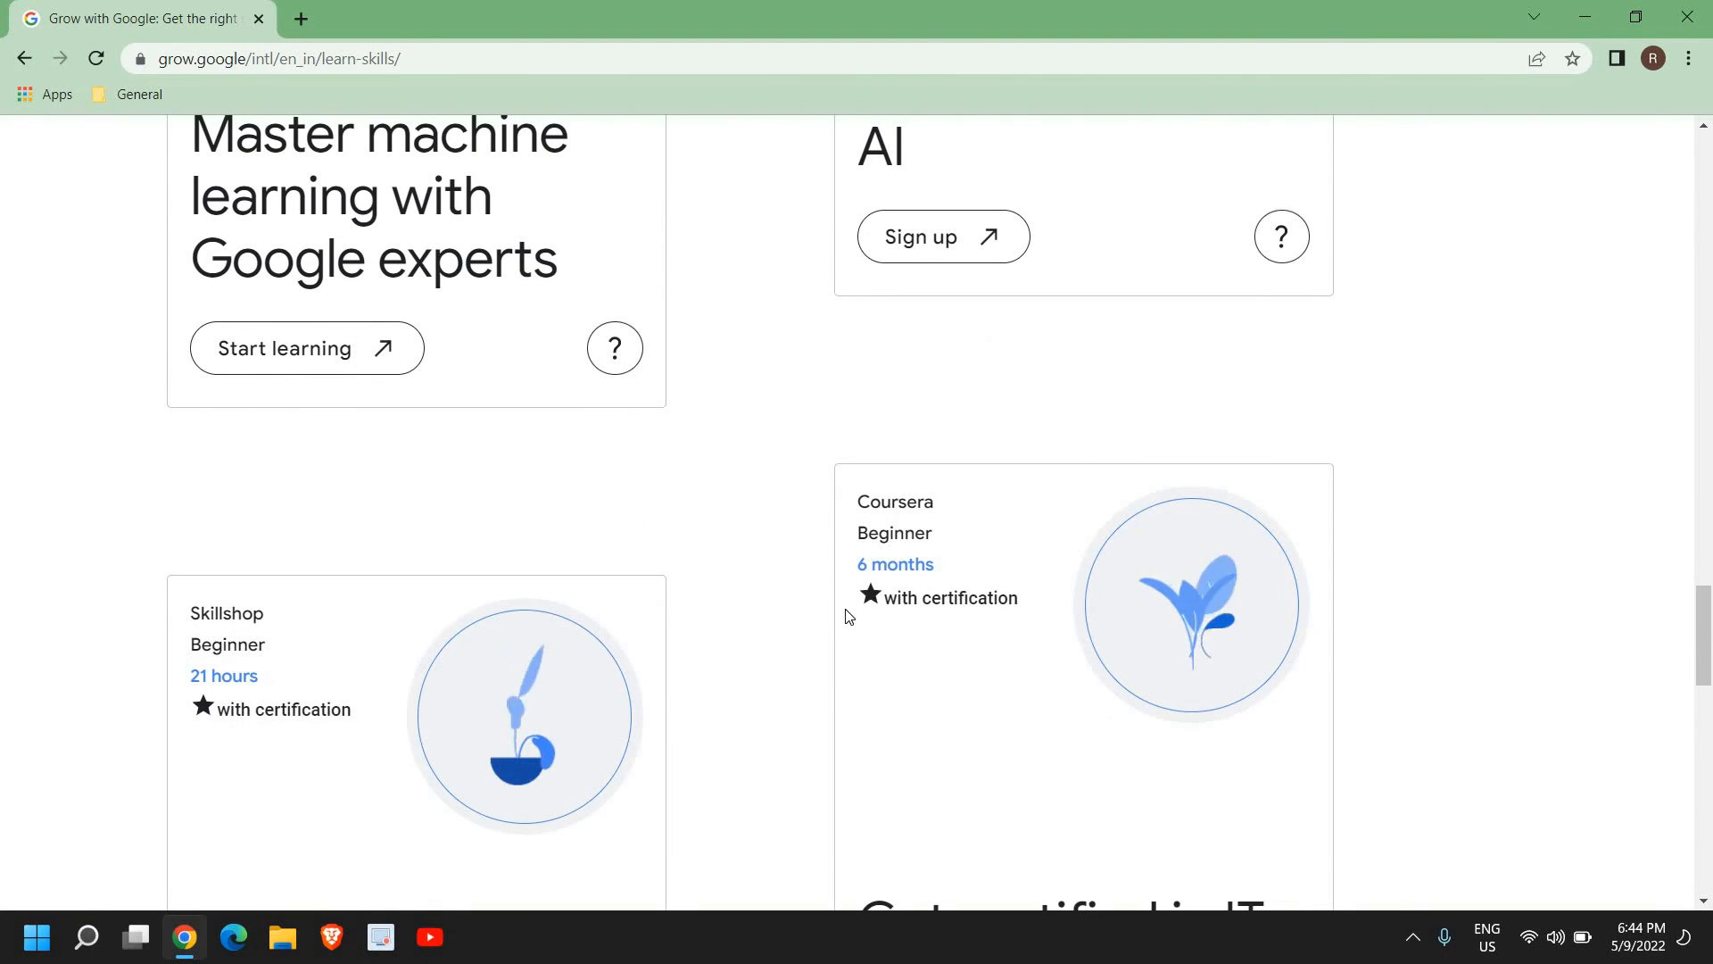
pyautogui.scroll(-3)
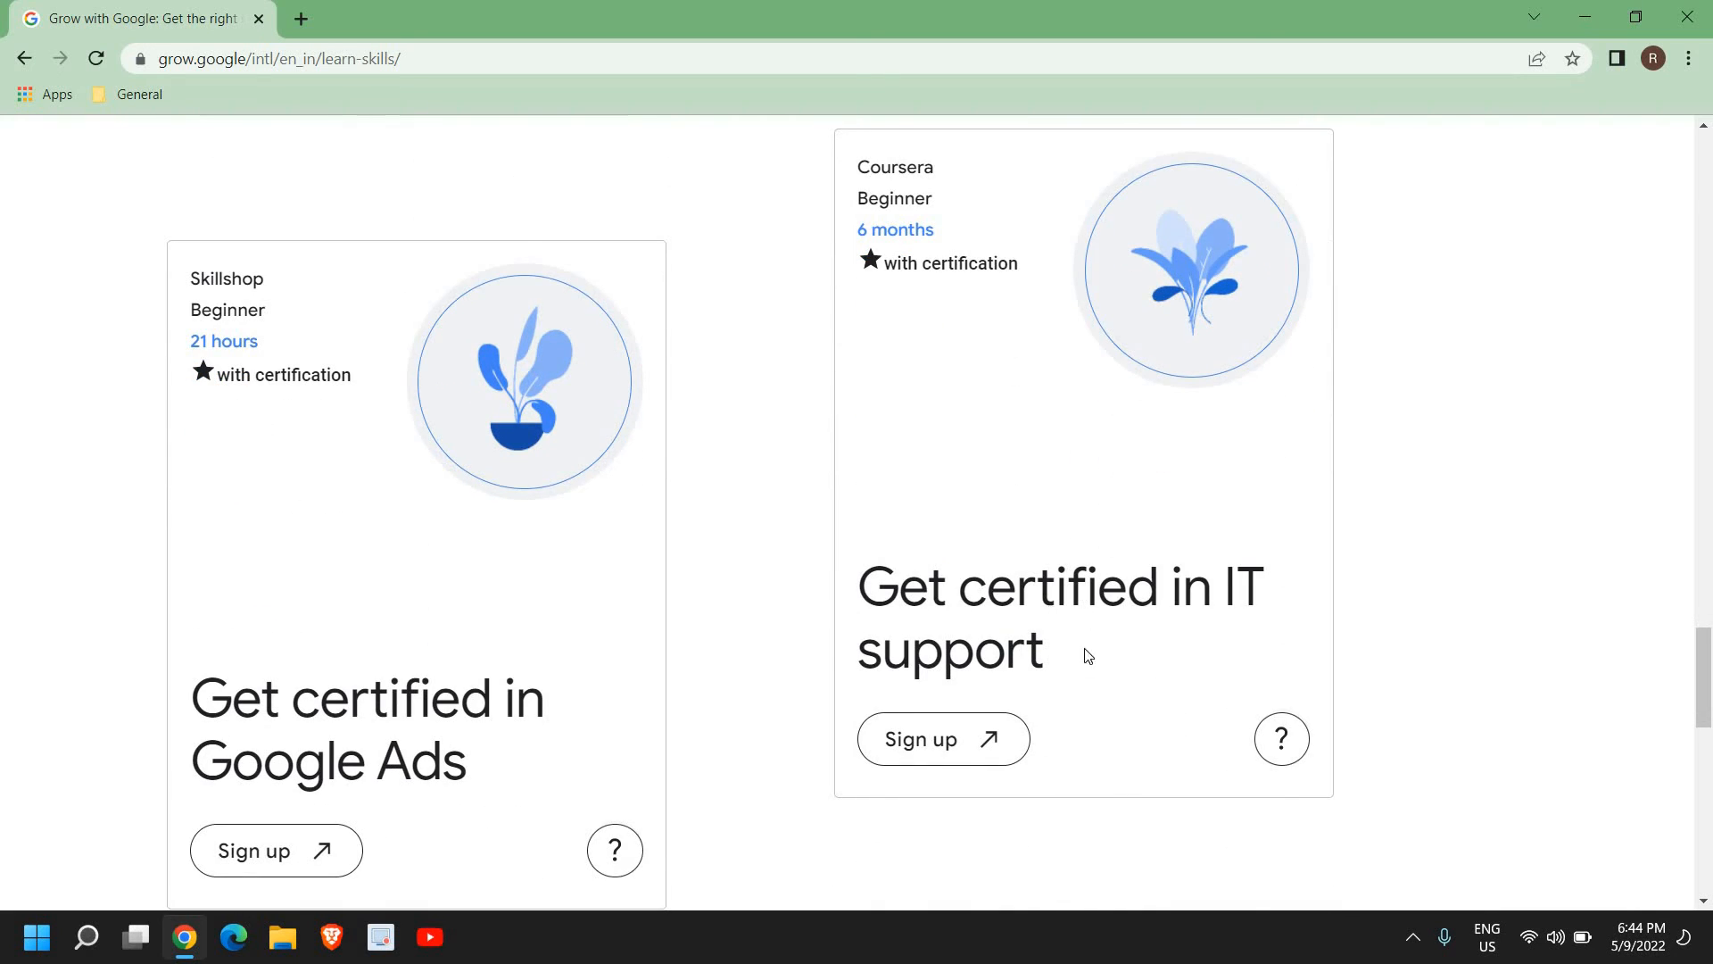
pyautogui.moveTo(947, 164)
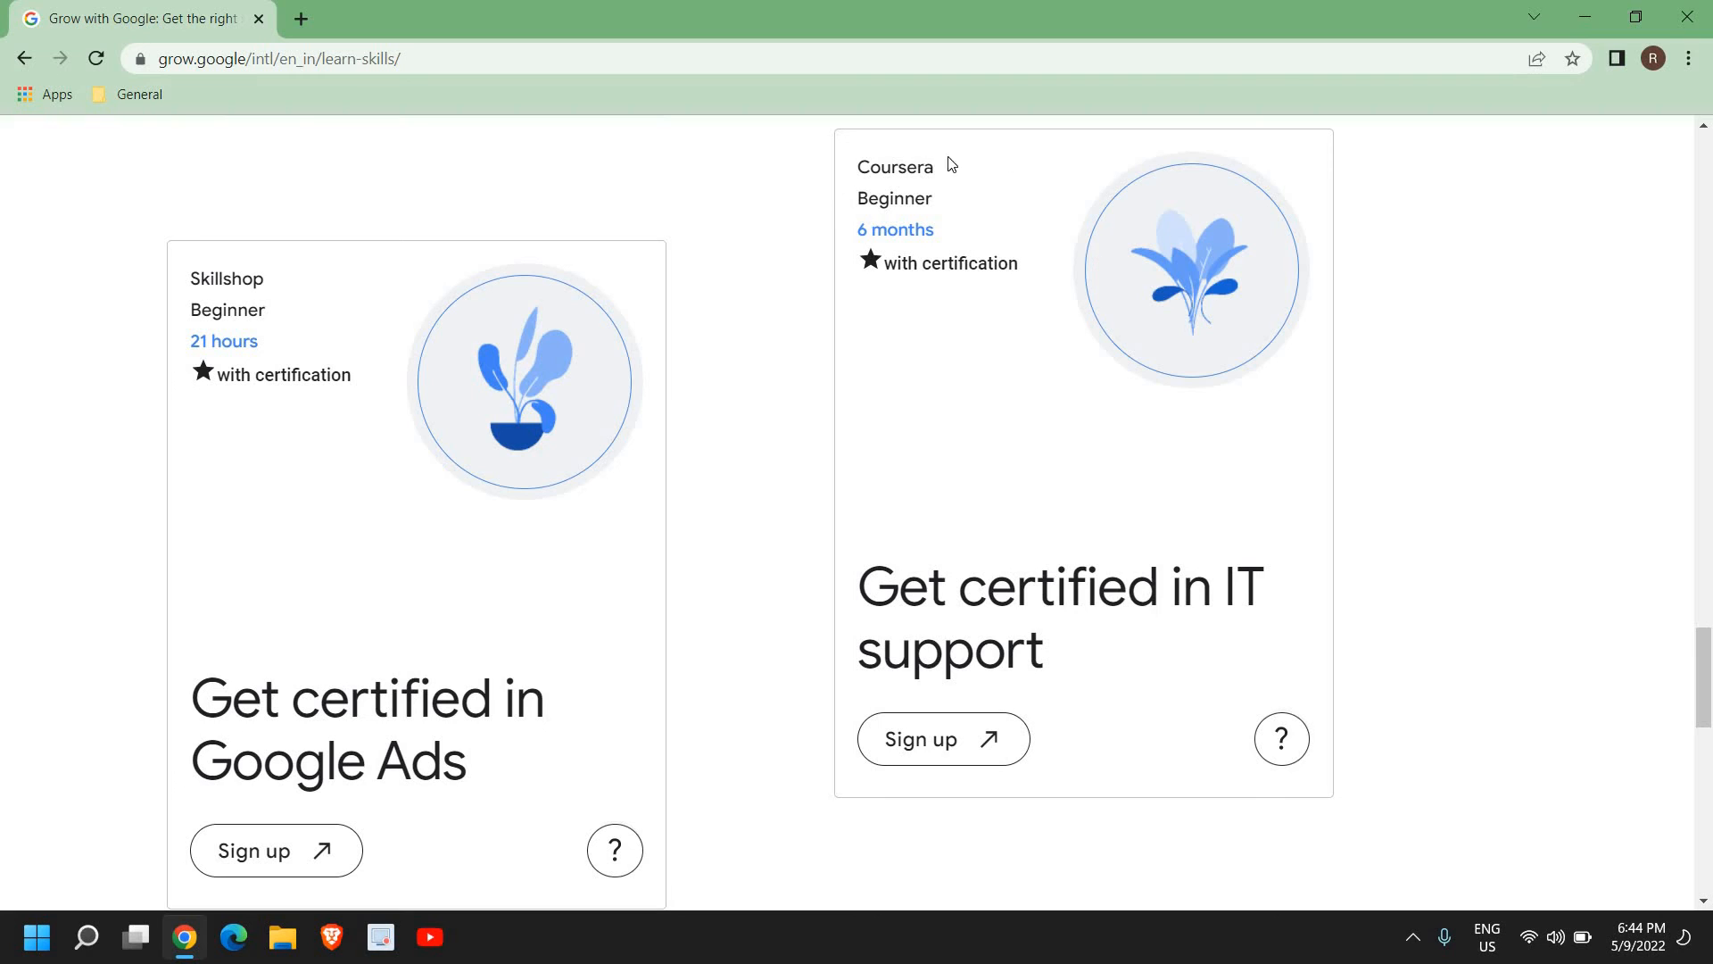
pyautogui.moveTo(873, 282)
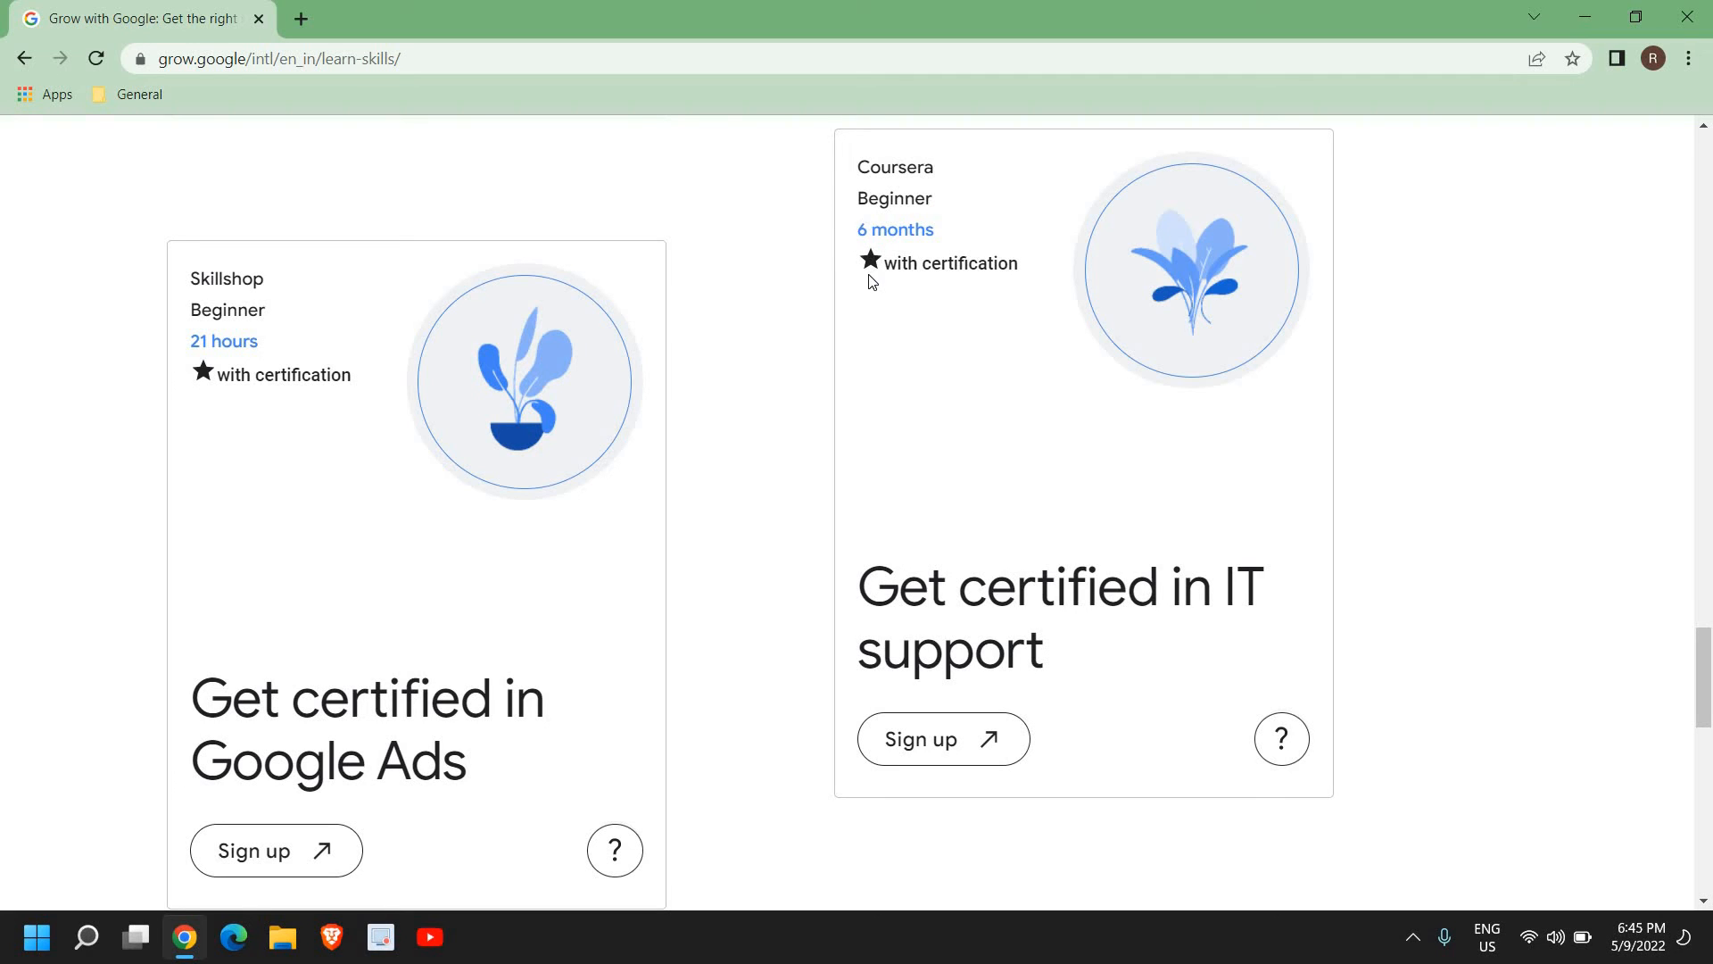
pyautogui.moveTo(974, 307)
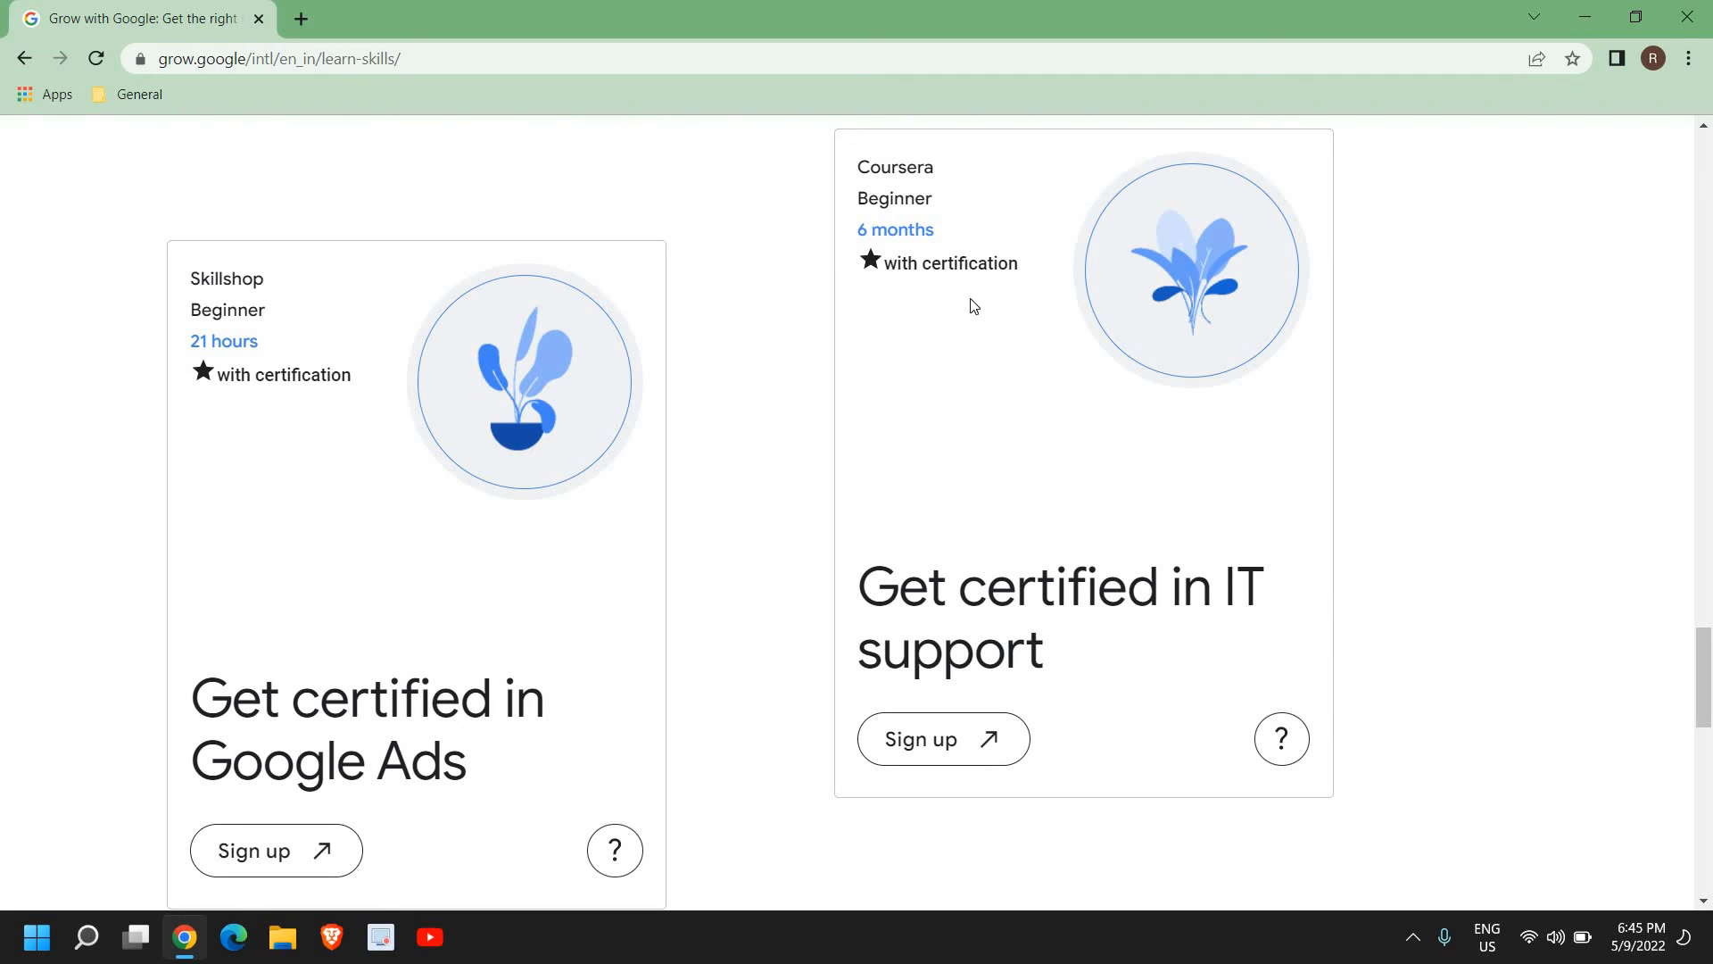
pyautogui.moveTo(798, 266)
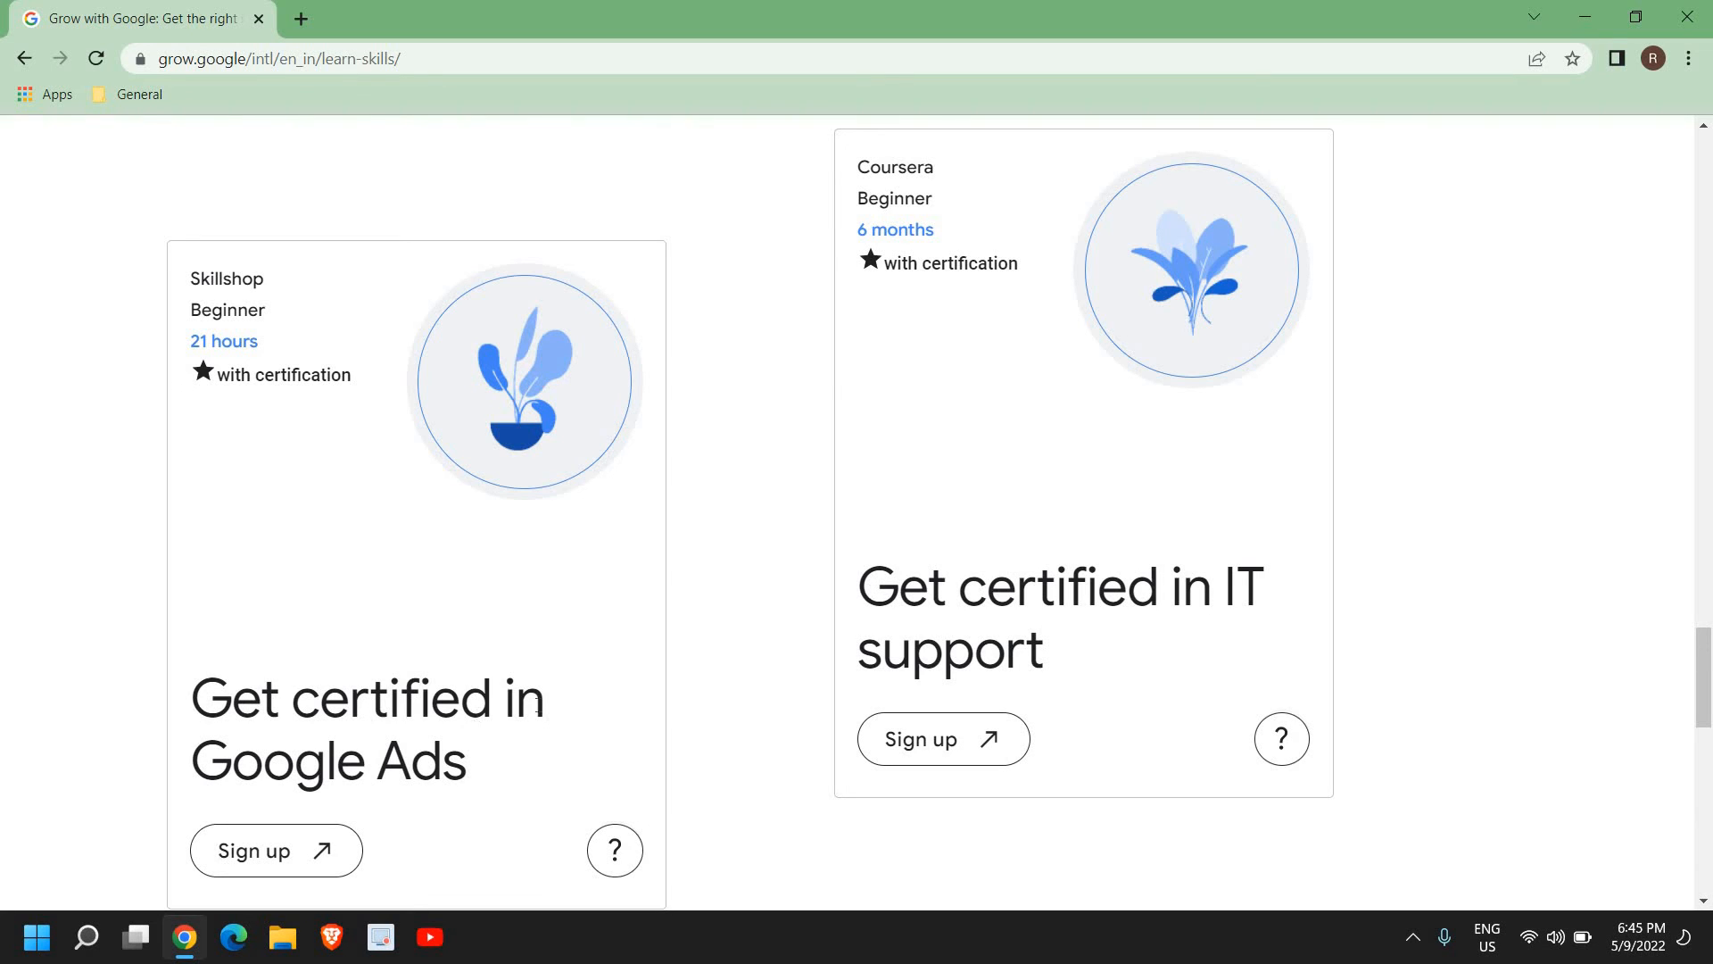
pyautogui.moveTo(1151, 653)
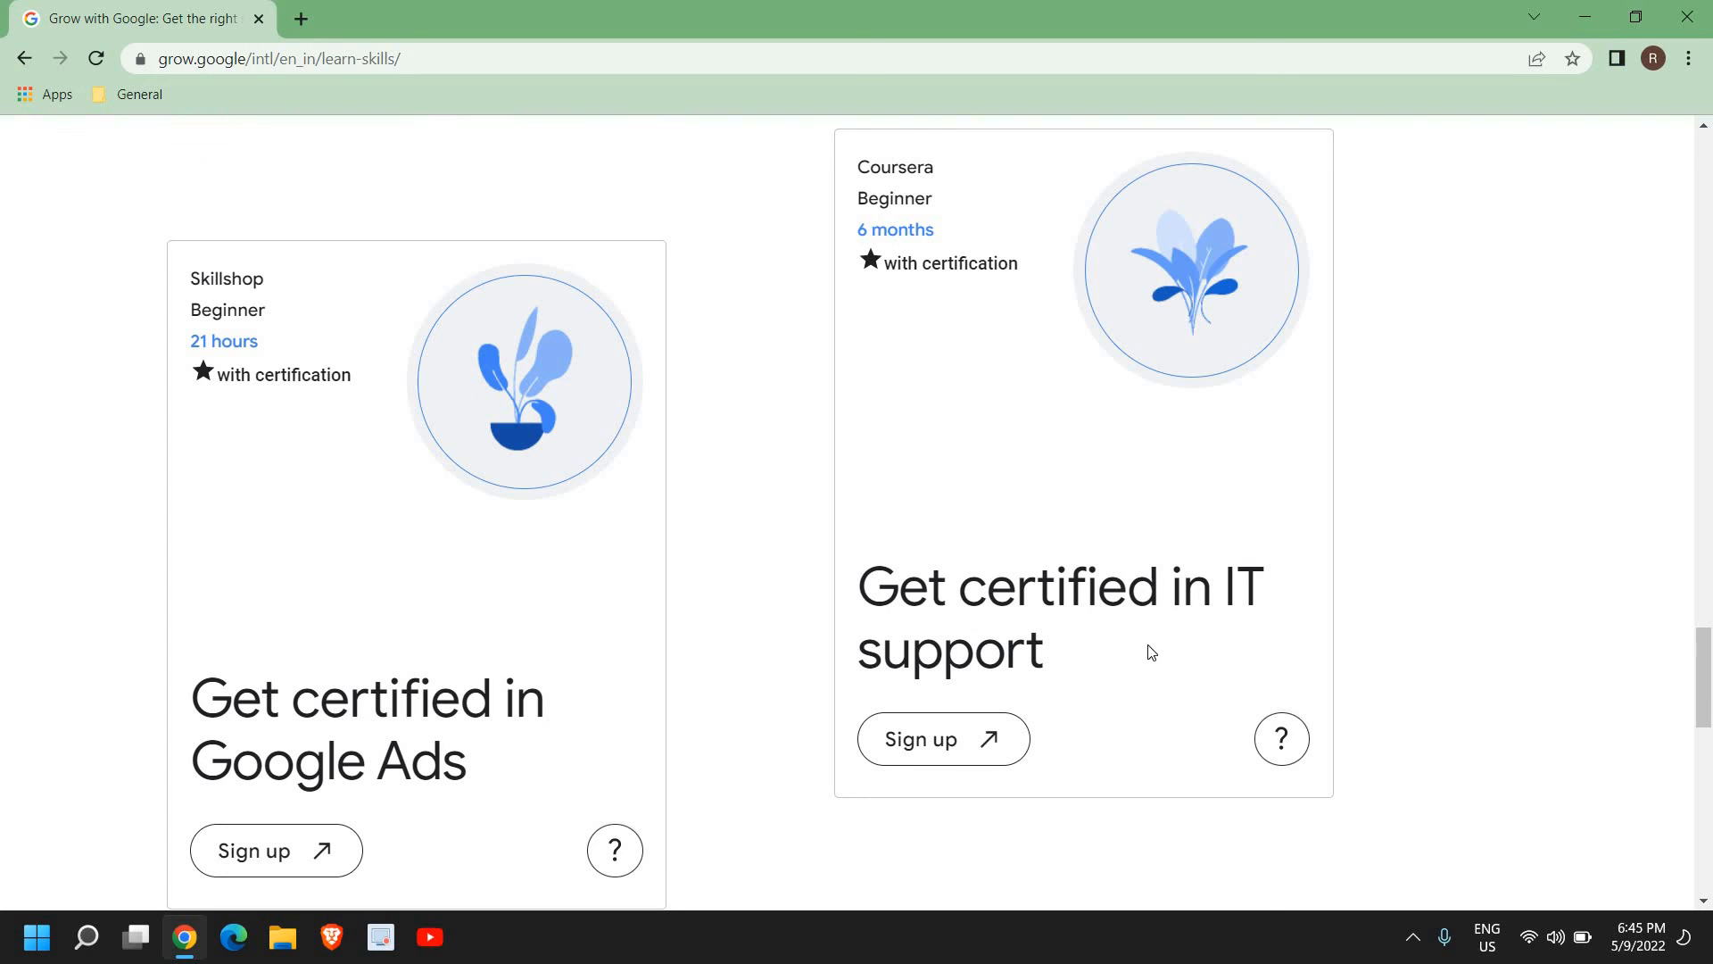
pyautogui.moveTo(1162, 858)
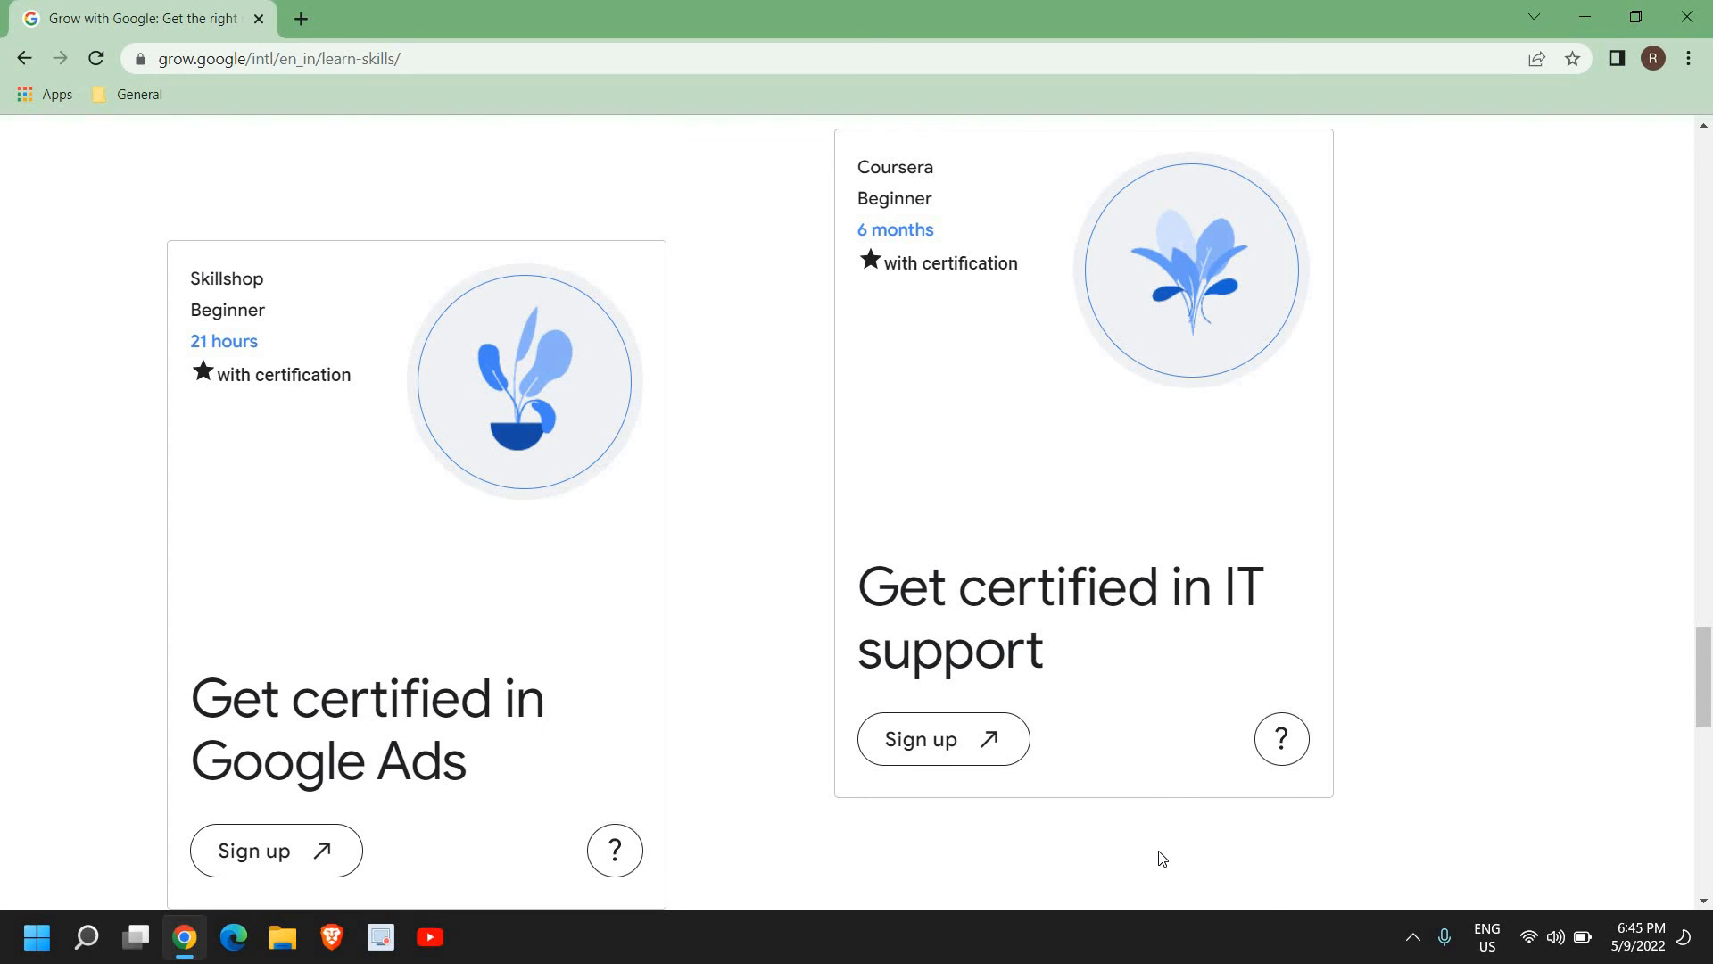
pyautogui.scroll(-3)
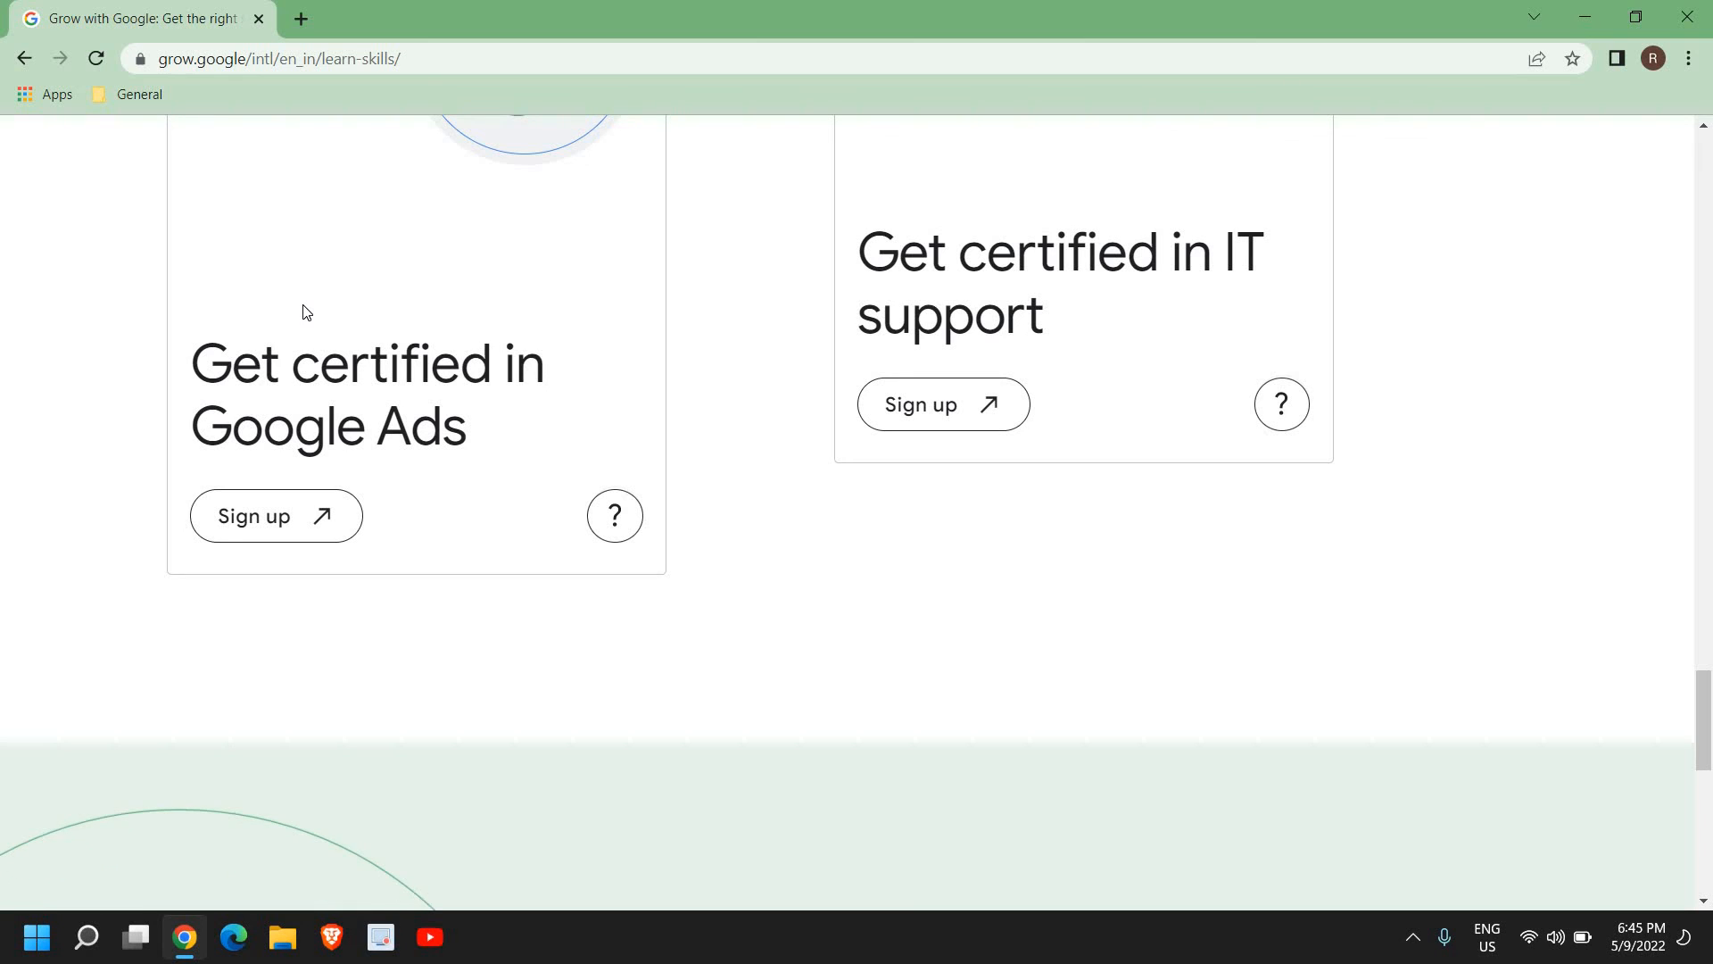
pyautogui.moveTo(921, 653)
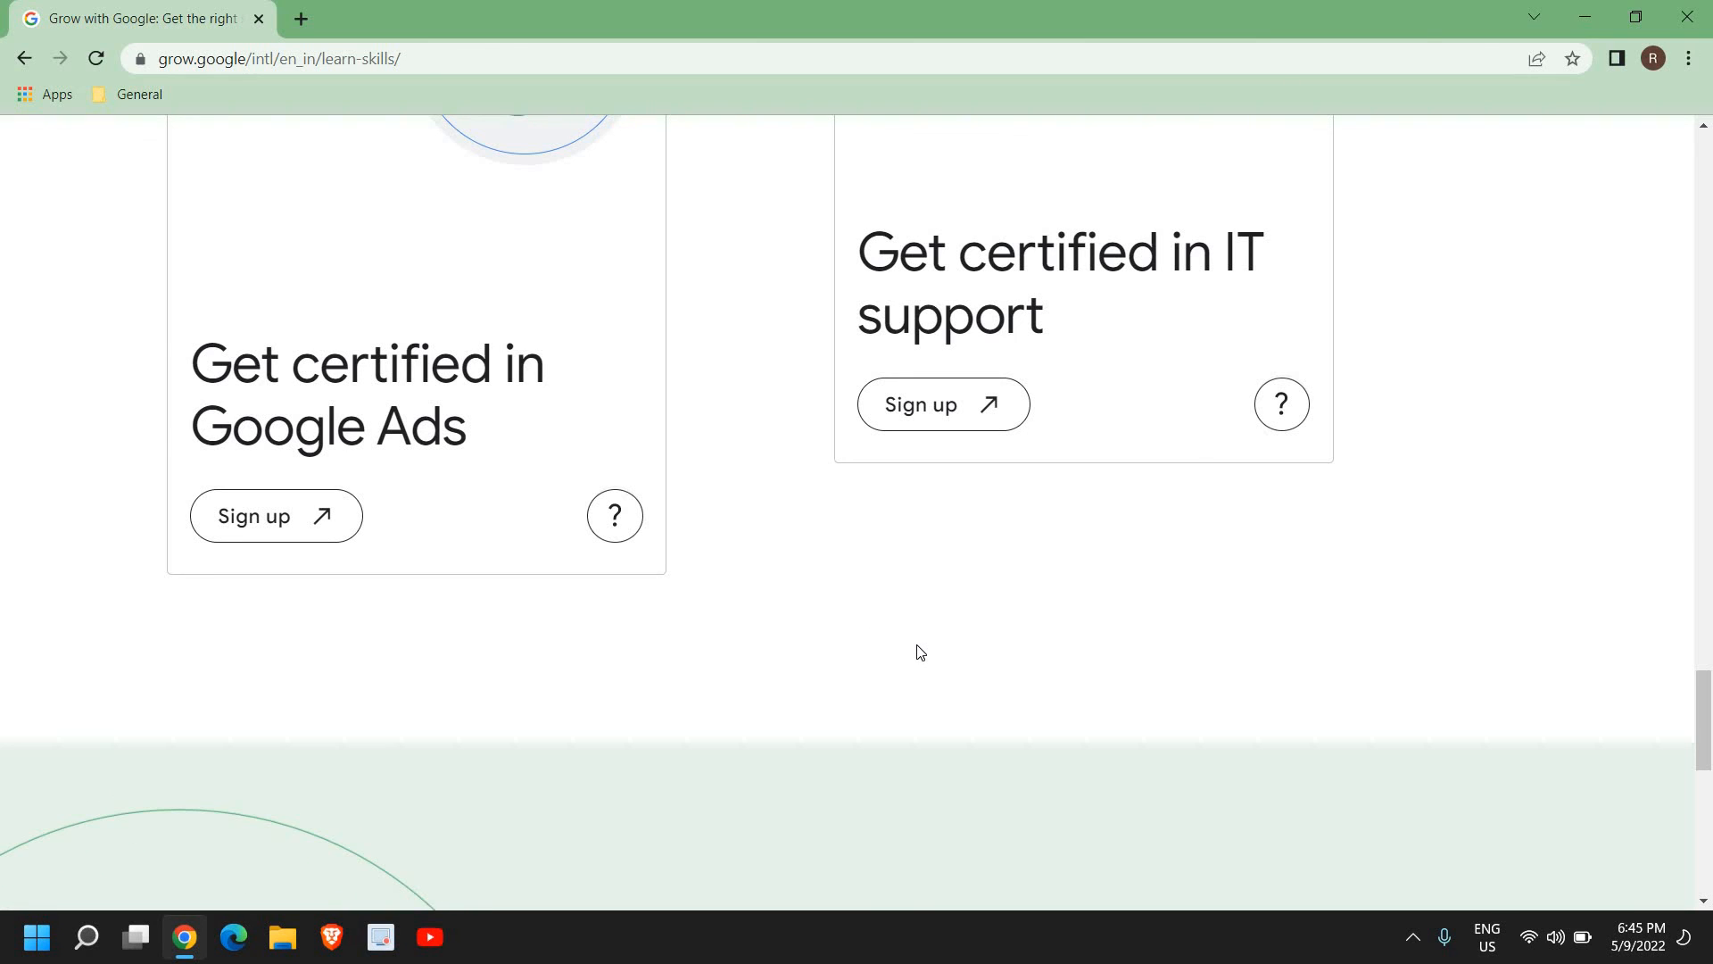